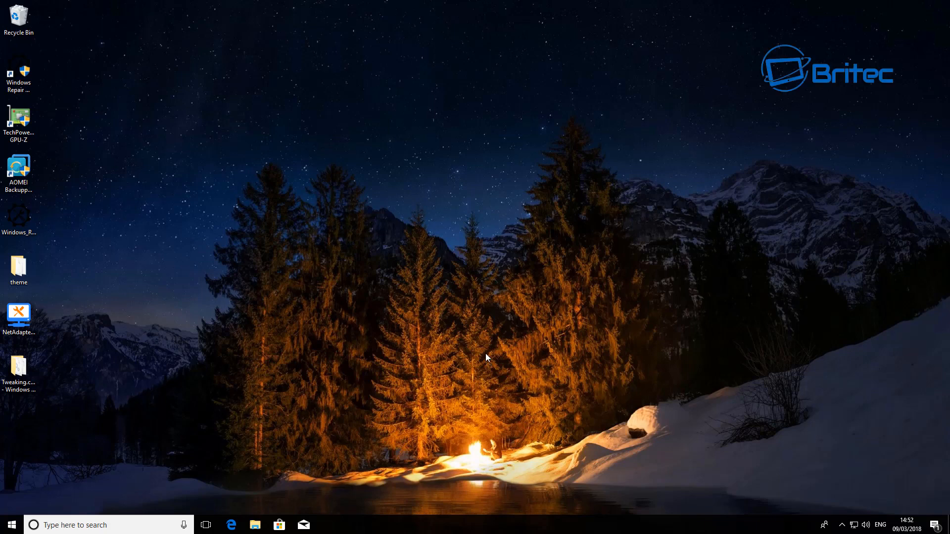
mouse_move(493, 354)
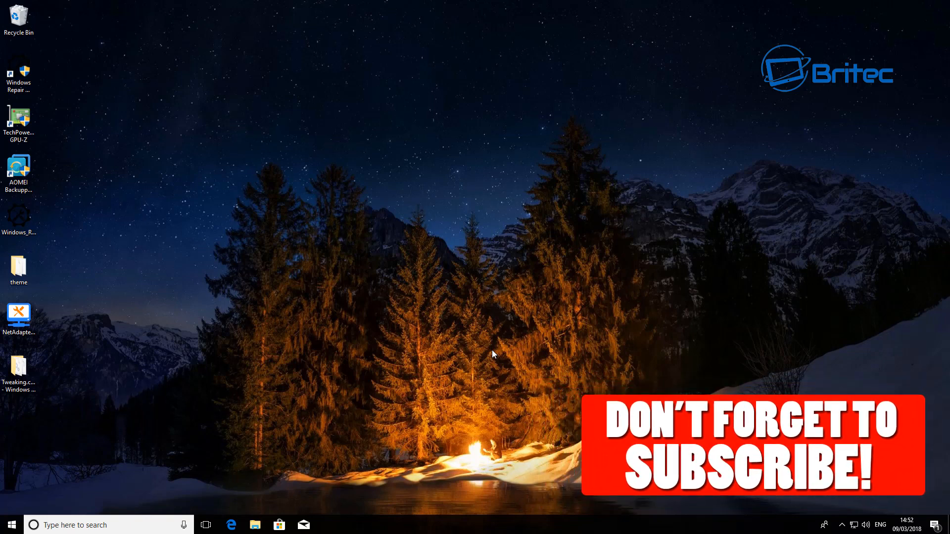
mouse_move(476, 310)
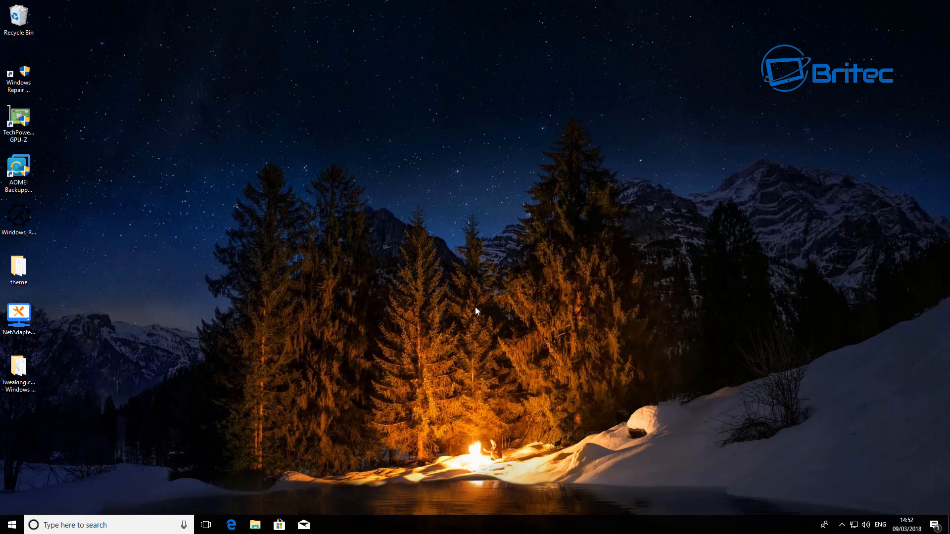
mouse_move(560, 12)
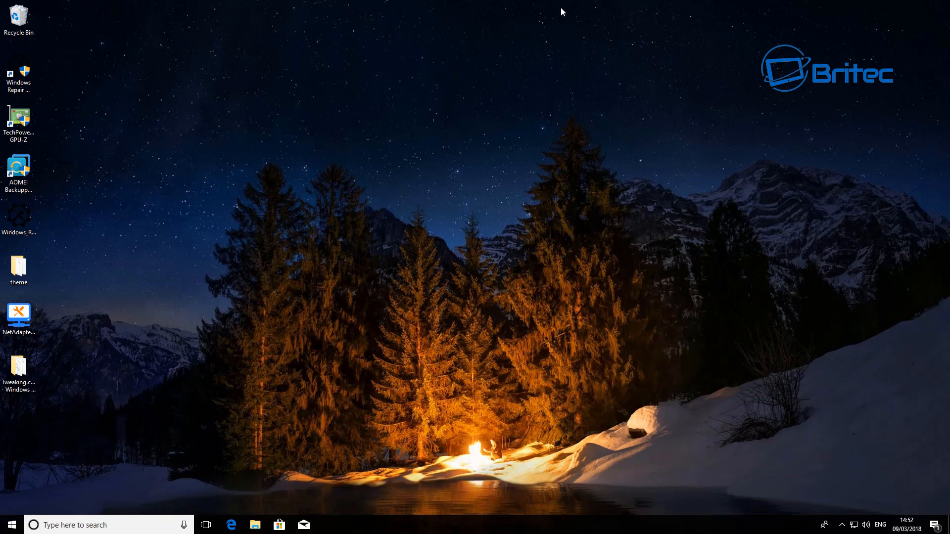
mouse_move(525, 189)
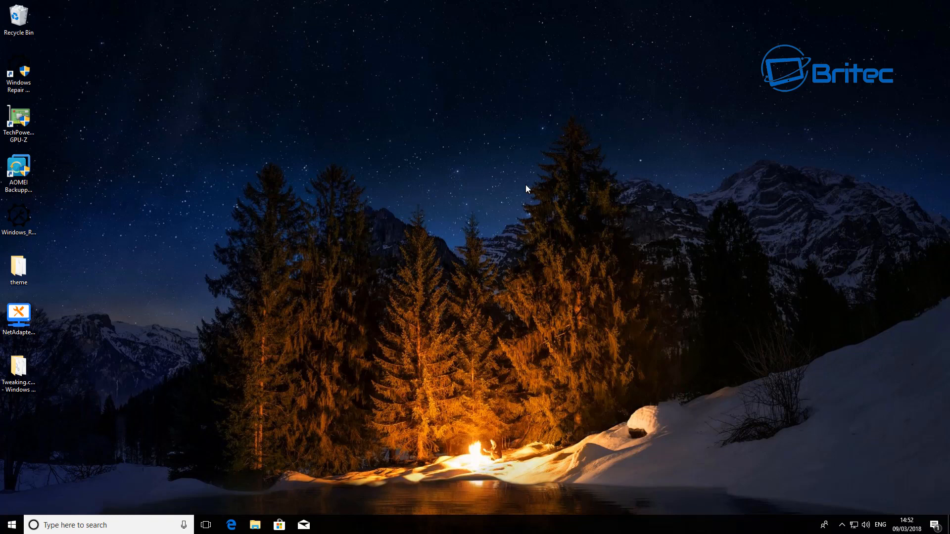
mouse_move(363, 236)
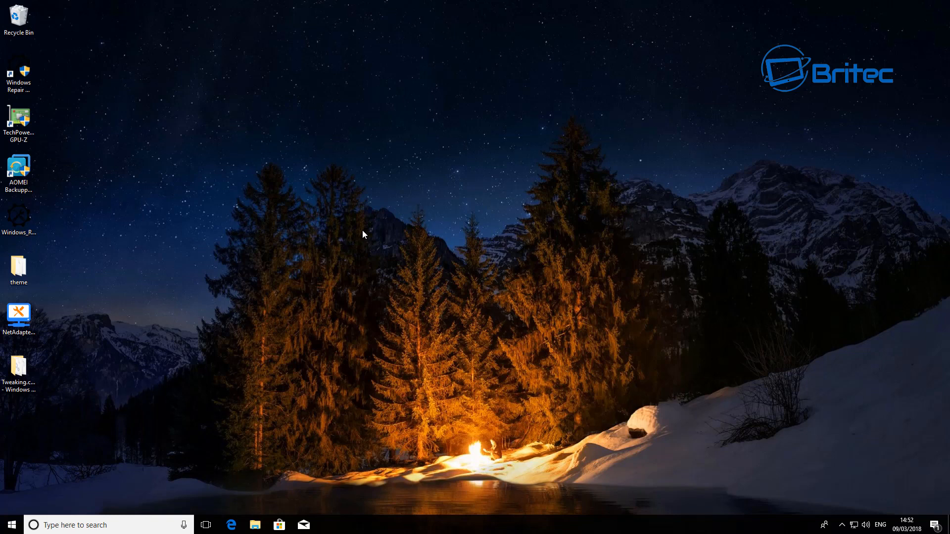
mouse_move(436, 374)
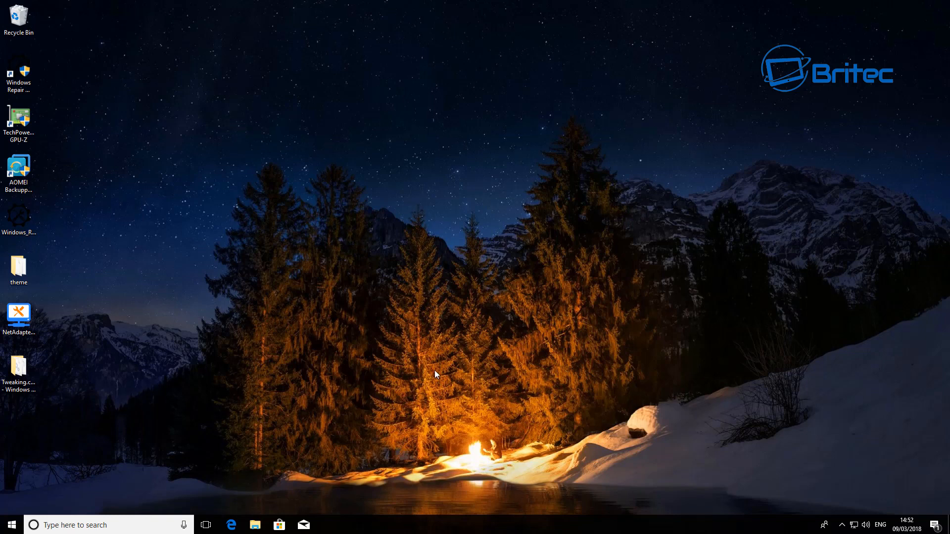
mouse_move(254, 525)
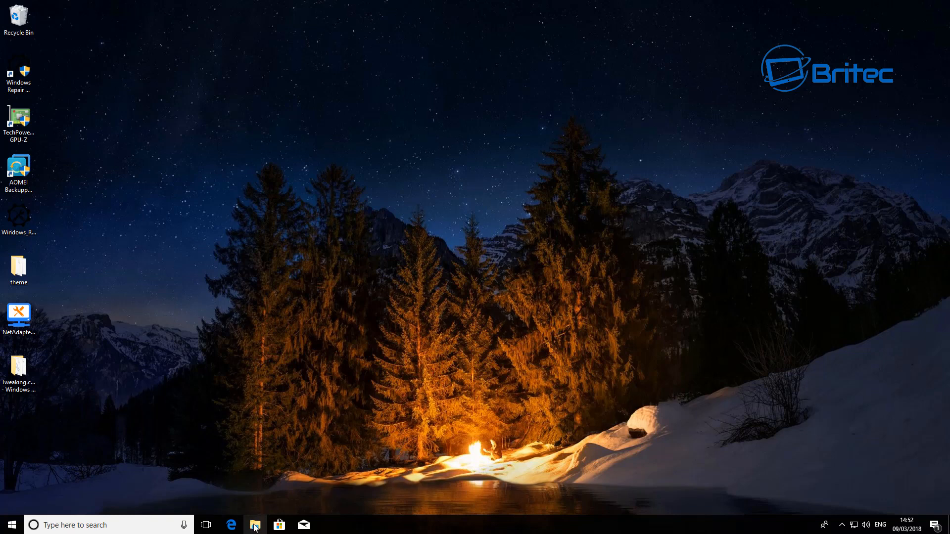
Step: Confirm the OneDrive folder is empty, then browse into Local Disk (C:) and pick the Windows folder
click(254, 524)
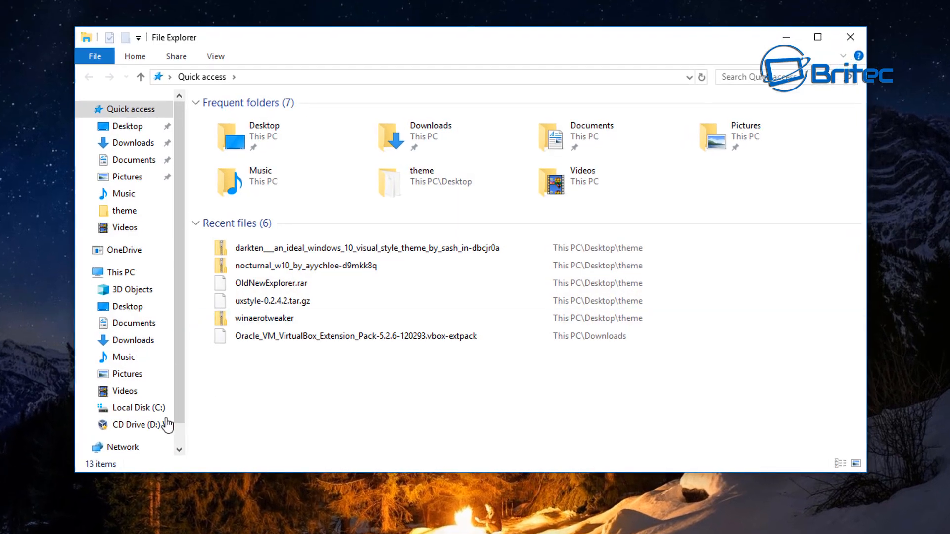
click(120, 272)
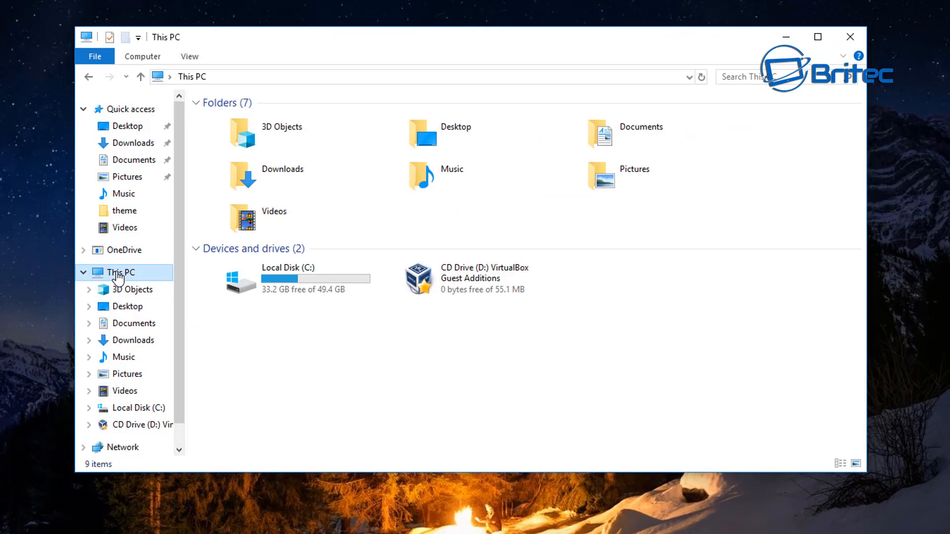
click(124, 250)
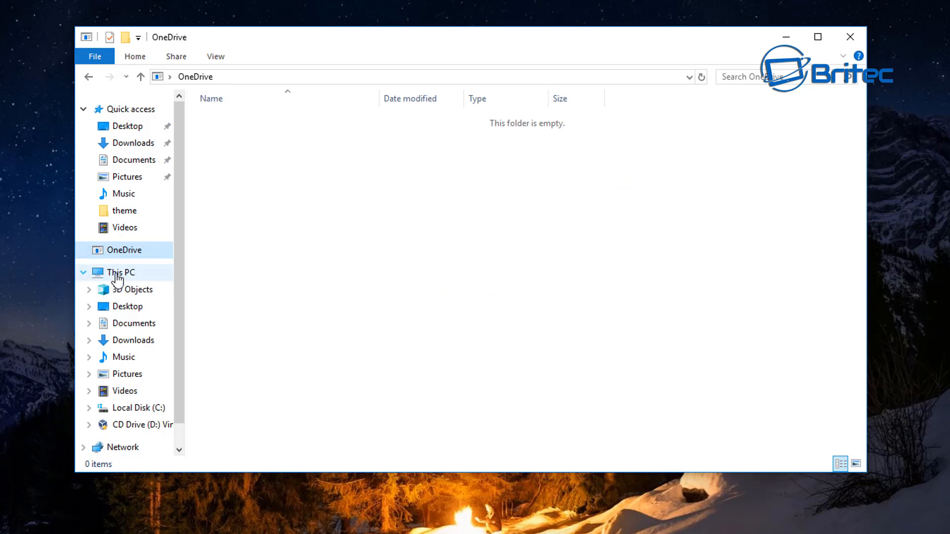
click(119, 272)
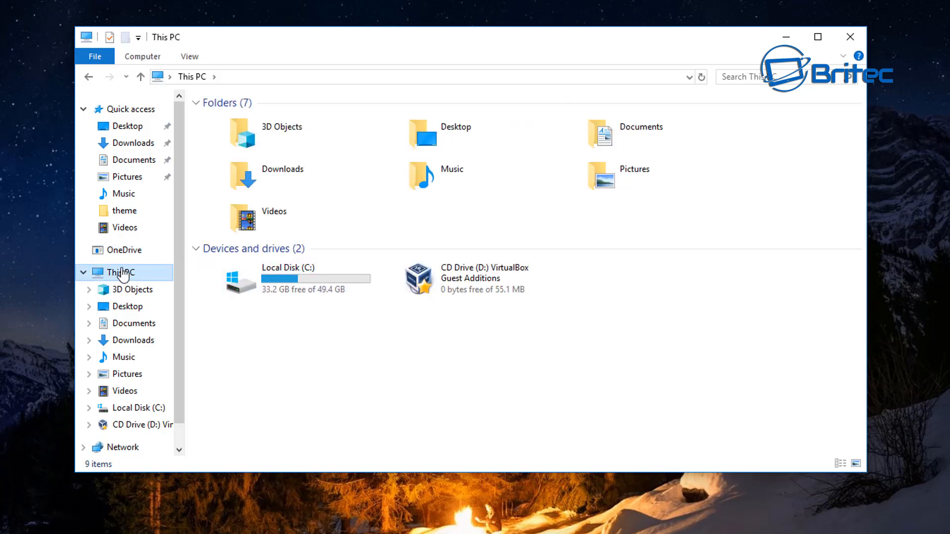
double_click(288, 279)
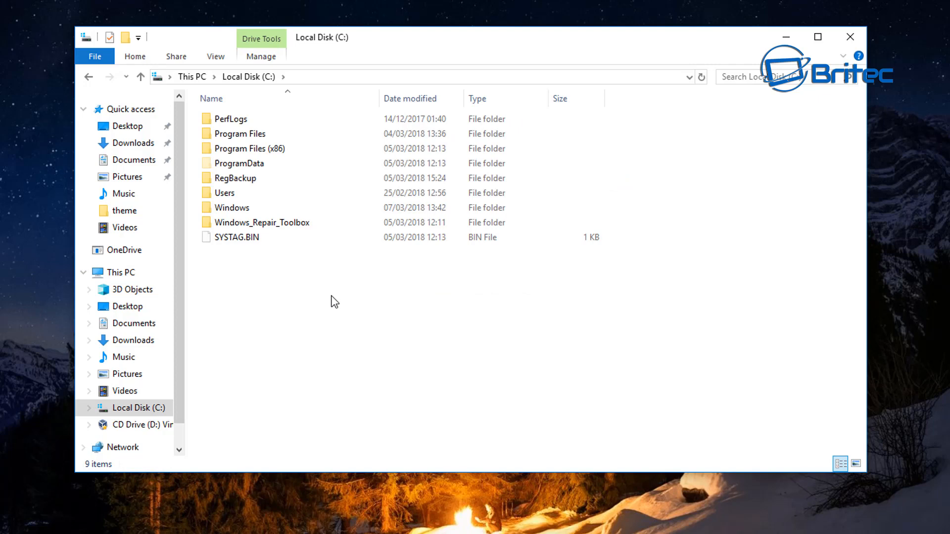
click(232, 207)
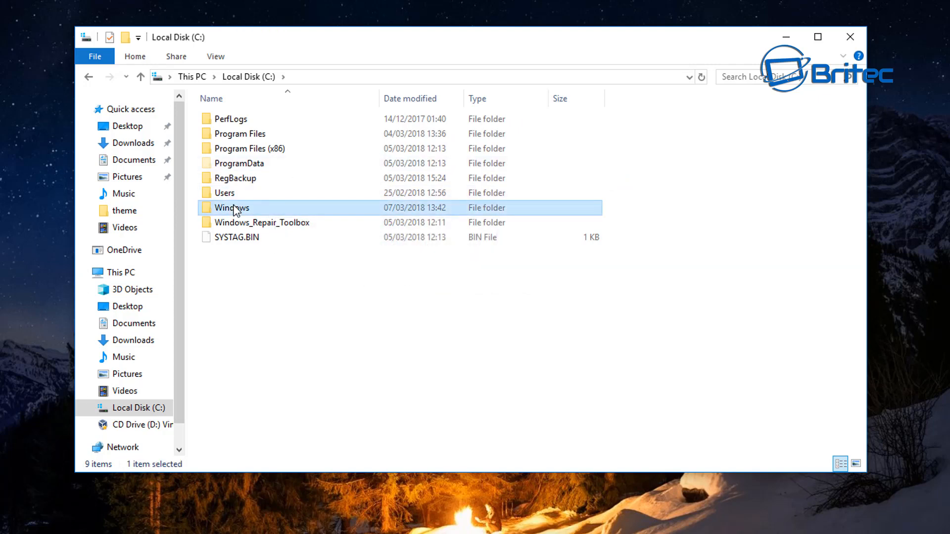
Step: Browse the Windows folder, glance into System32, and return to locate SysWOW64
double_click(230, 207)
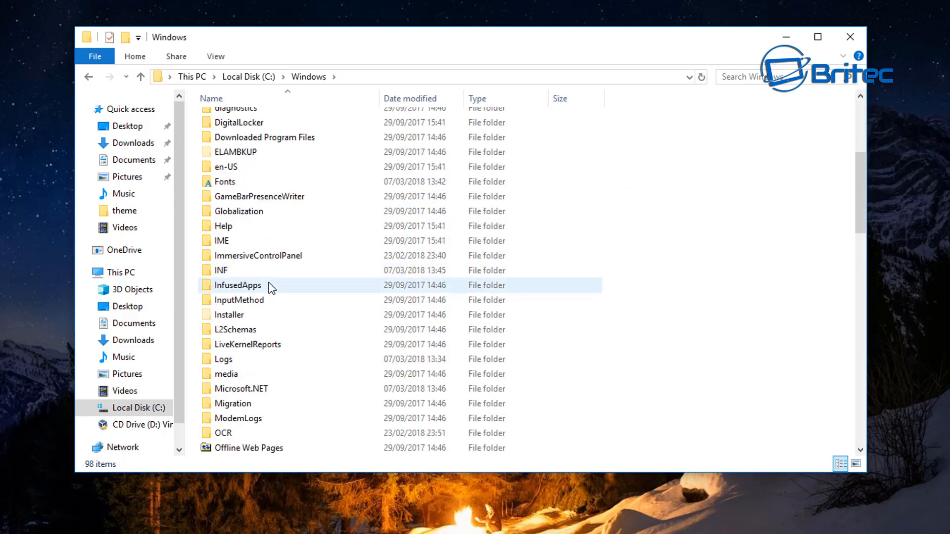
scroll(down, 3)
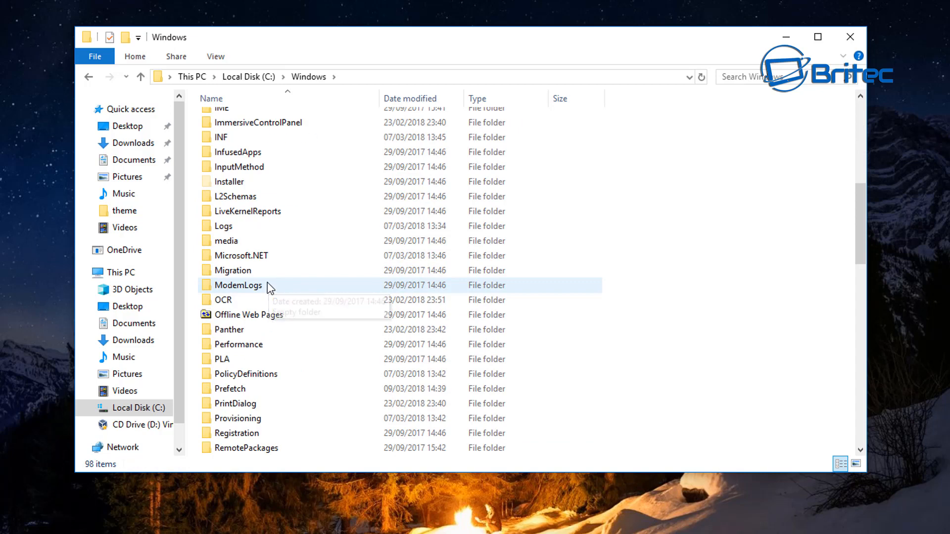
scroll(down, 3)
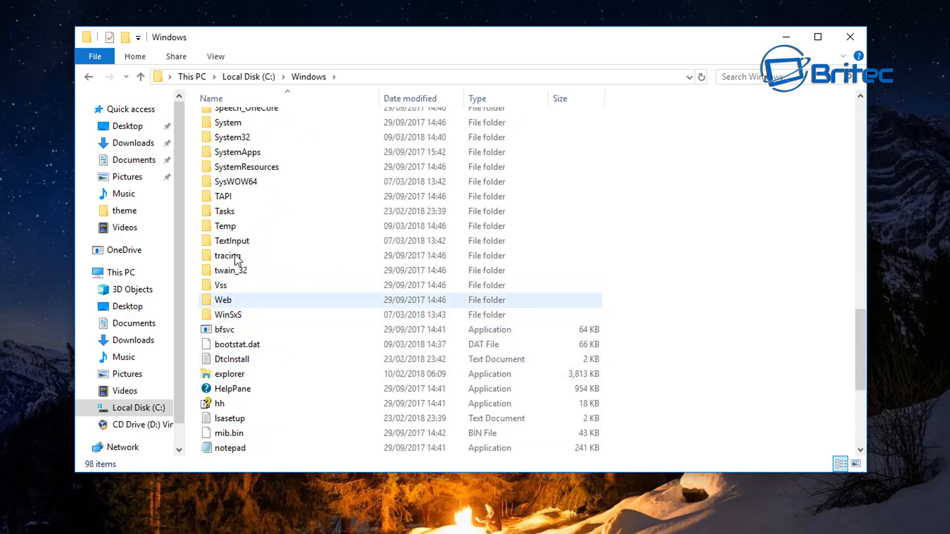
scroll(up, 3)
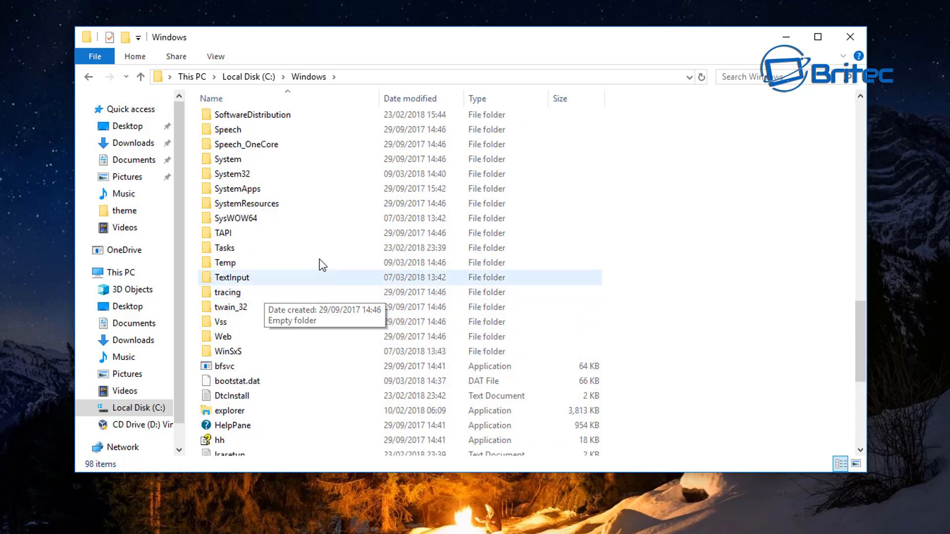
mouse_move(235, 218)
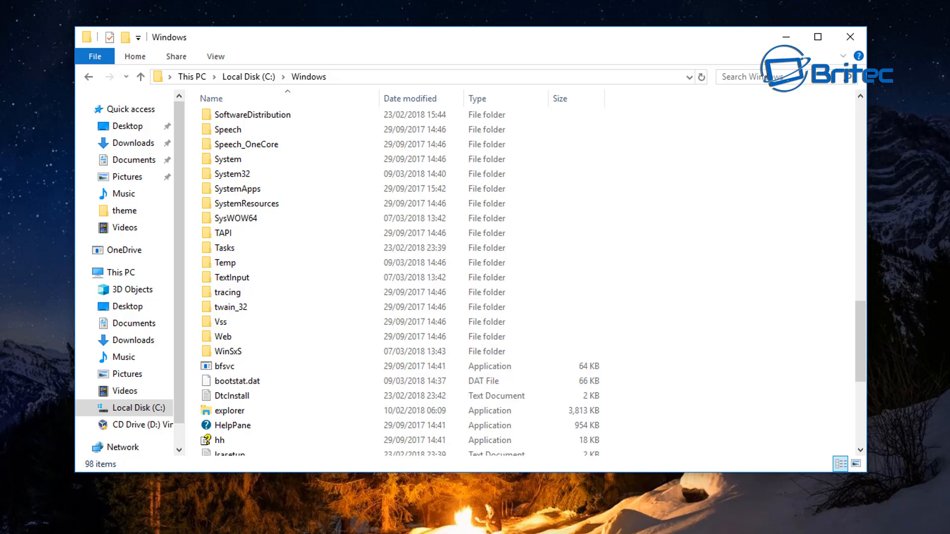
mouse_move(828, 117)
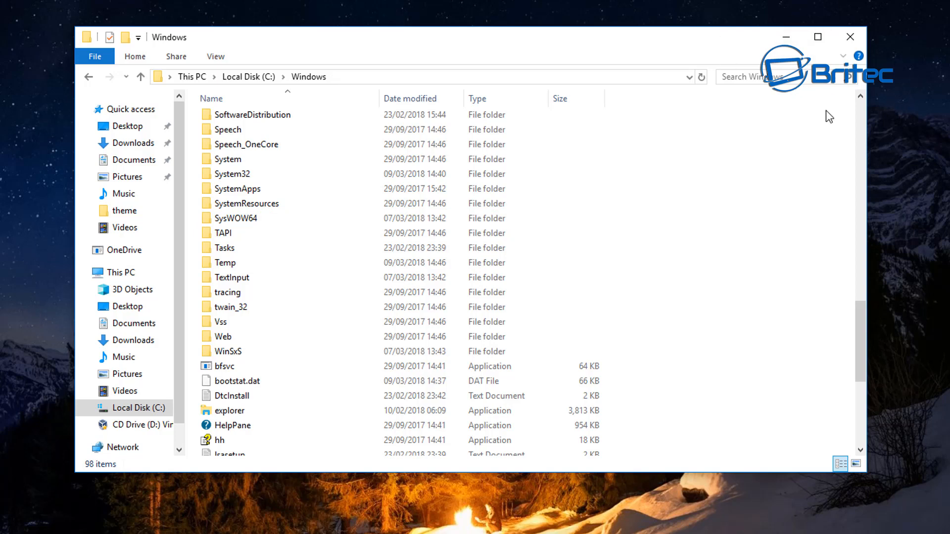
click(232, 174)
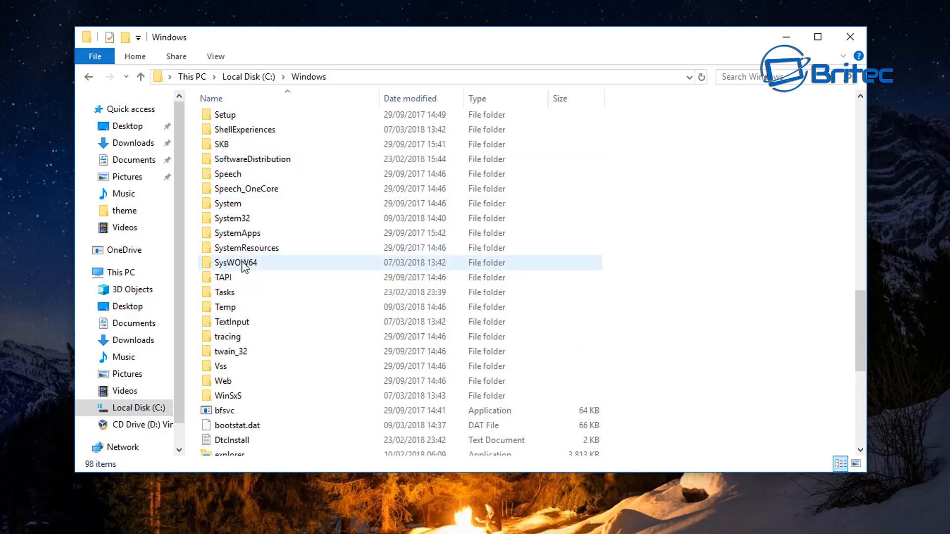
double_click(231, 217)
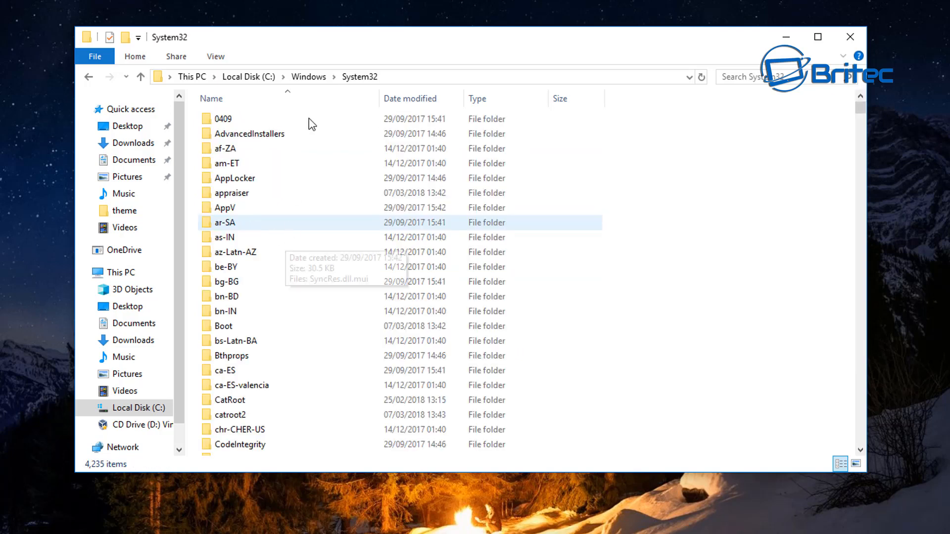
mouse_move(372, 80)
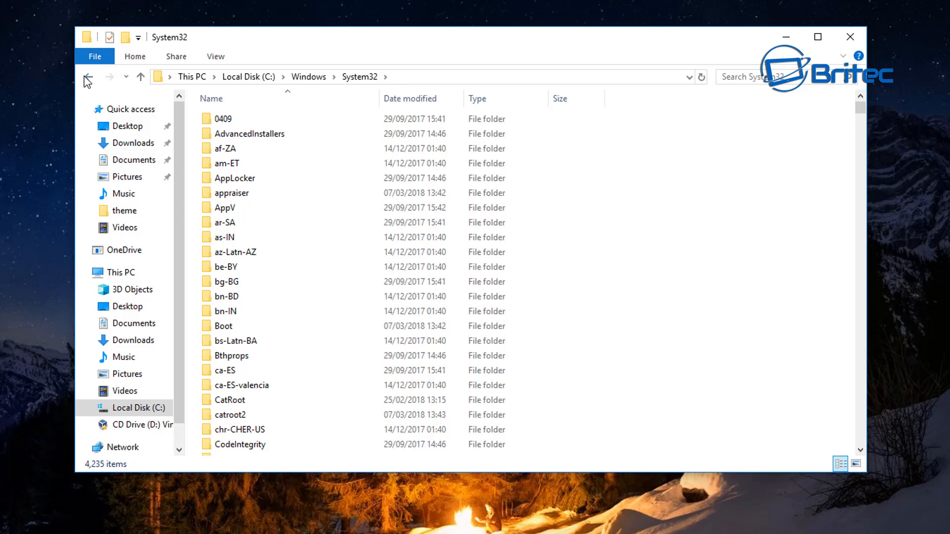
click(88, 77)
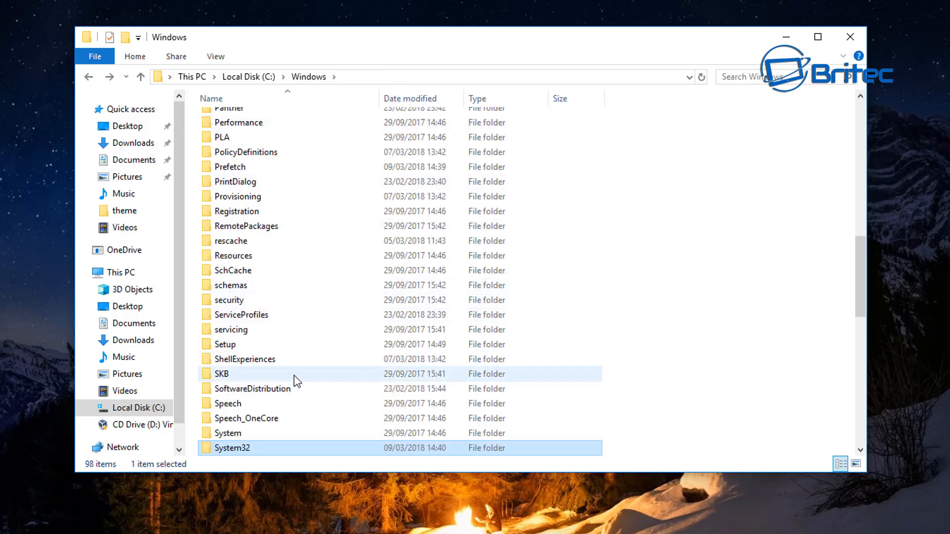
scroll(down, 3)
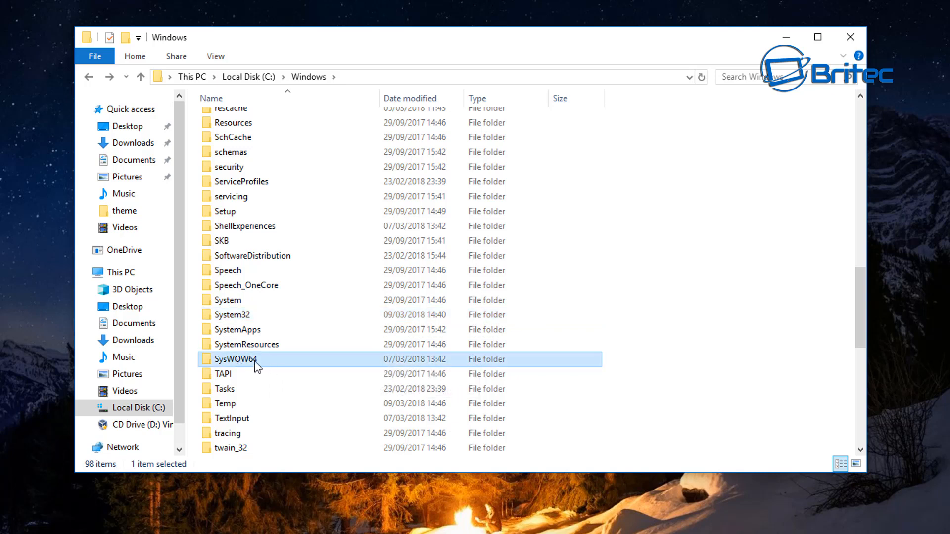
Step: Browse SysWOW64 down to the OneDriveSetup application among the OneDrive files
double_click(235, 360)
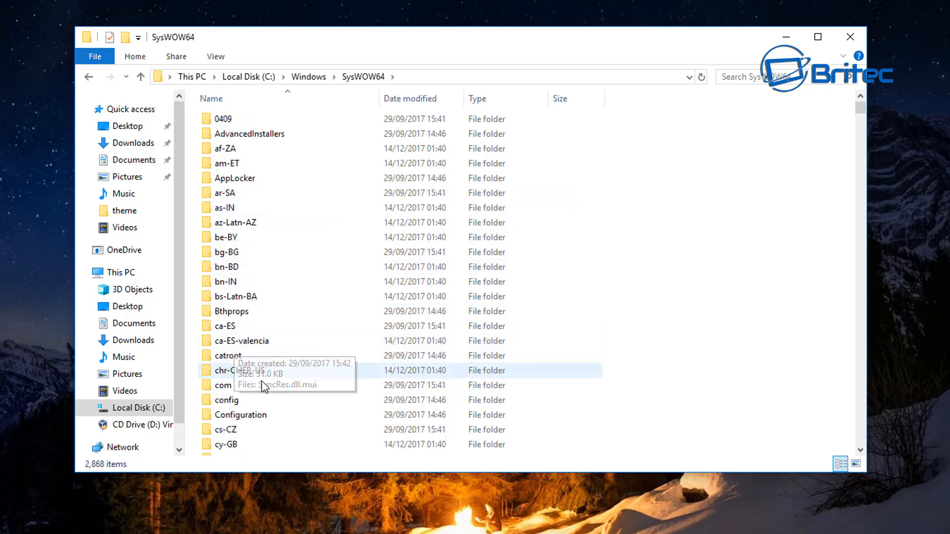
scroll(down, 3)
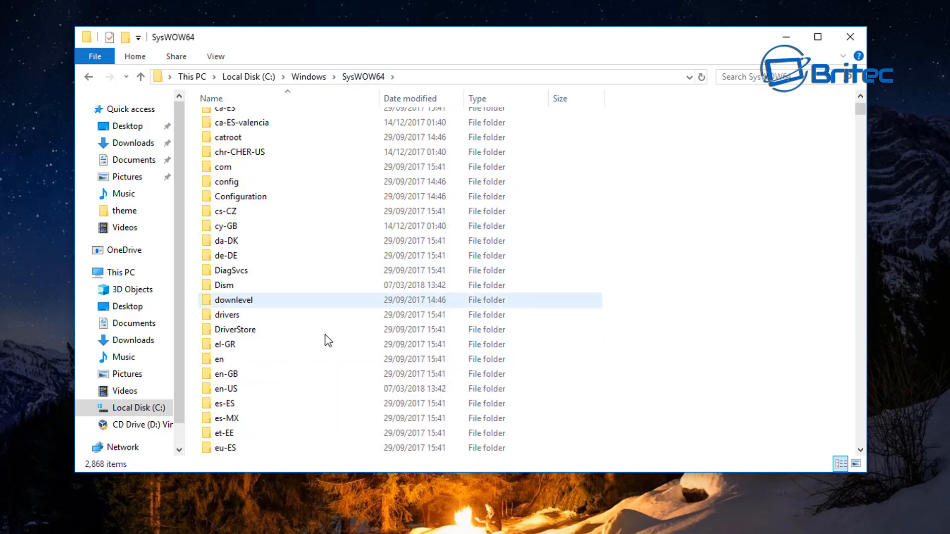
scroll(down, 3)
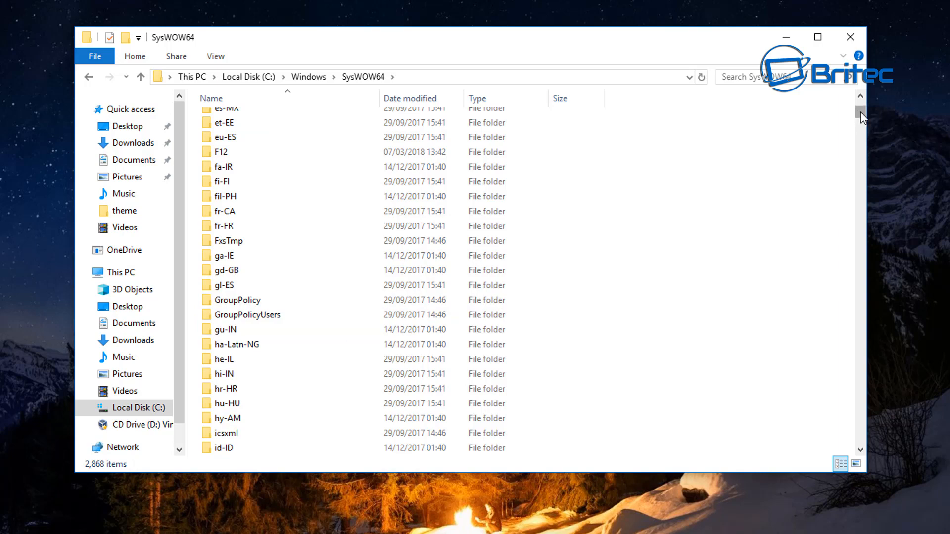
scroll(down, 3)
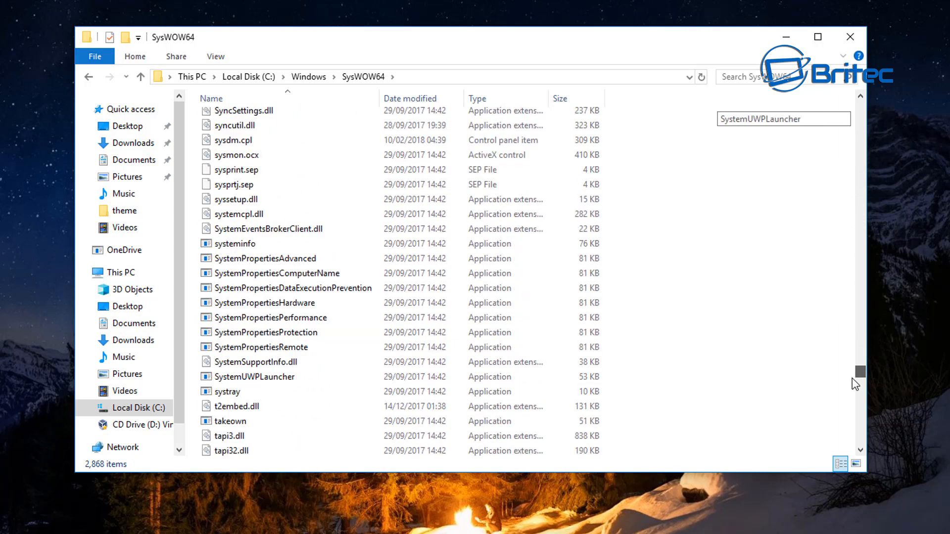
scroll(up, 3)
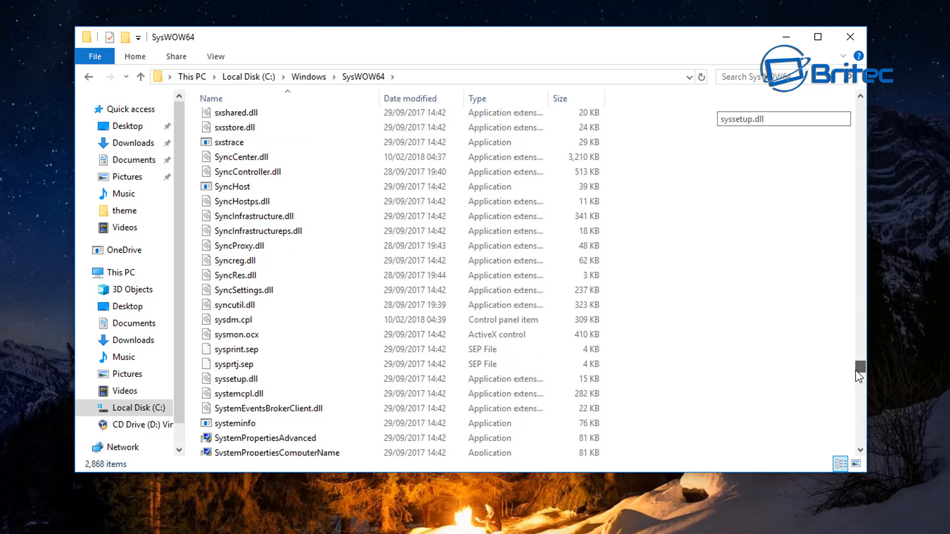
scroll(up, 3)
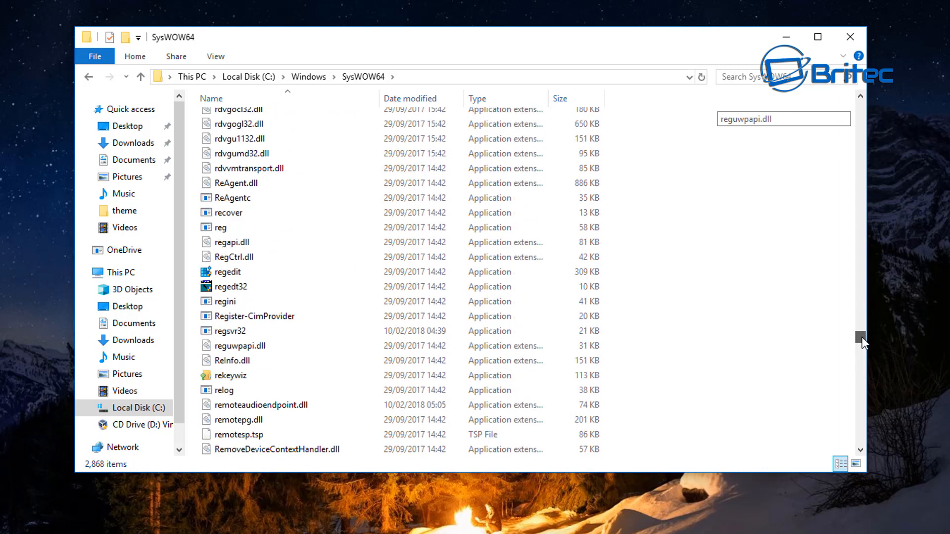
scroll(down, 3)
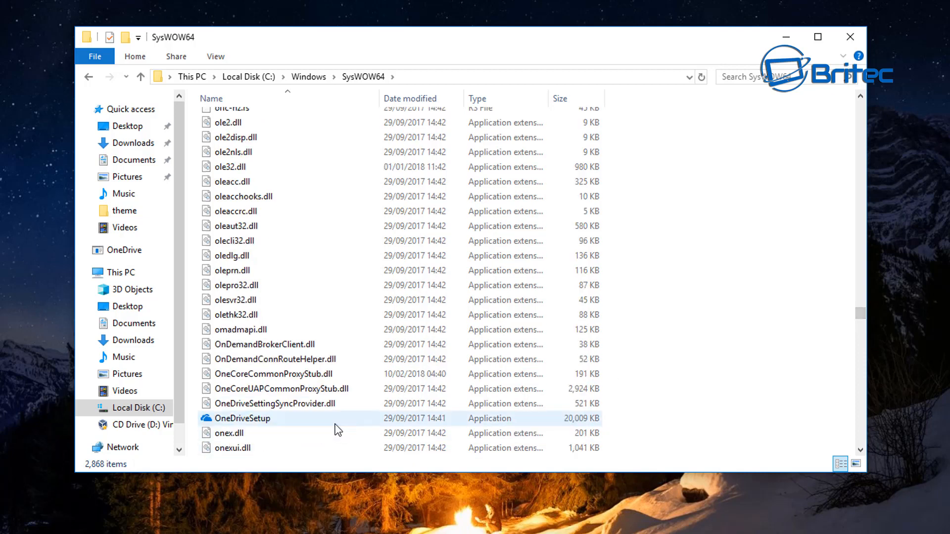
mouse_move(244, 421)
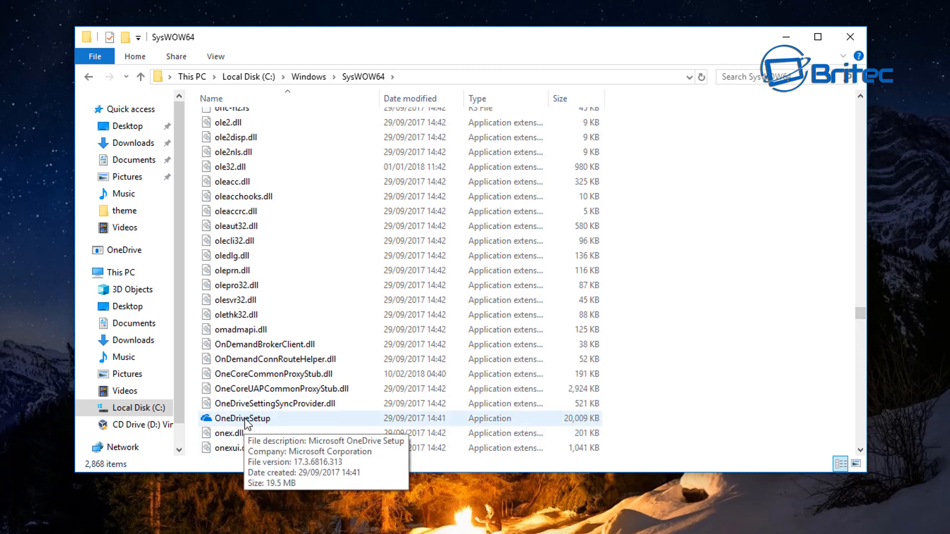
mouse_move(246, 431)
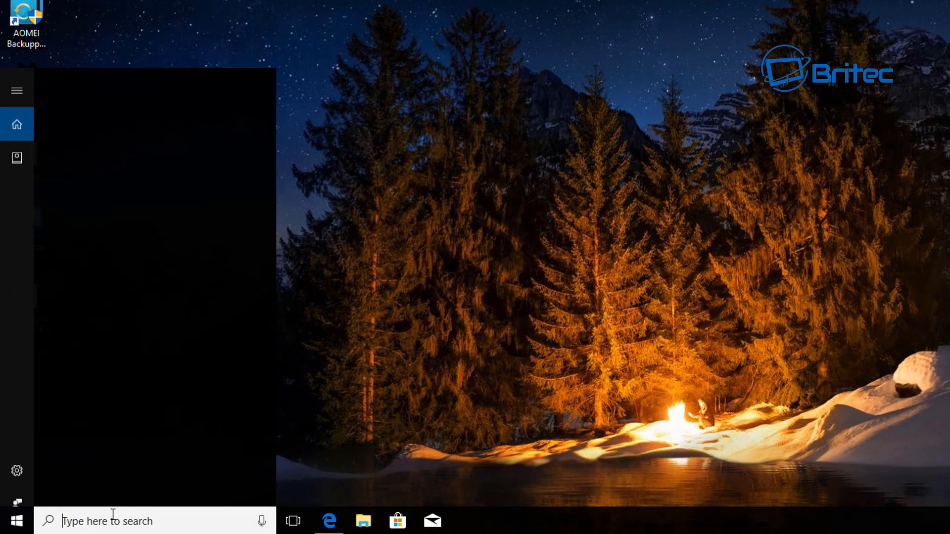
Step: Search Start for cmd and launch Command Prompt as administrator
text(cmd)
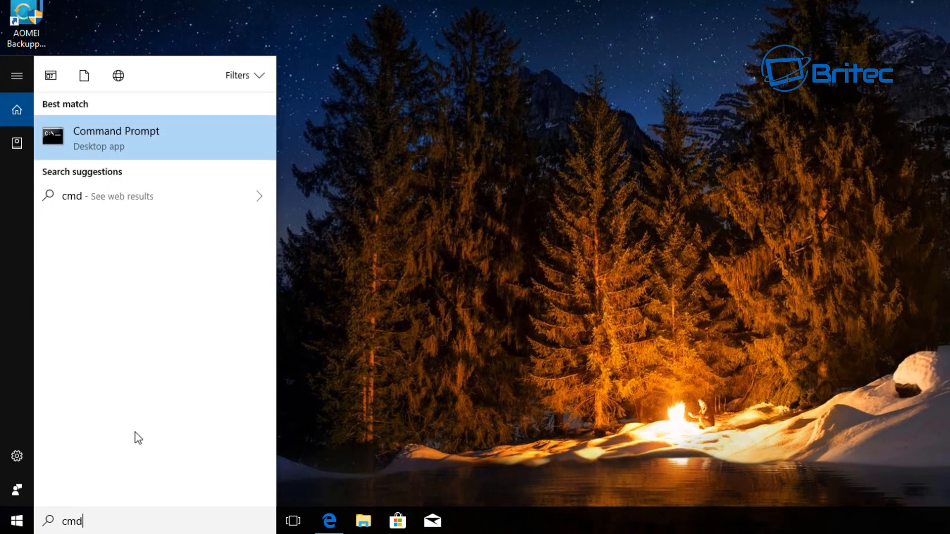
right_click(116, 137)
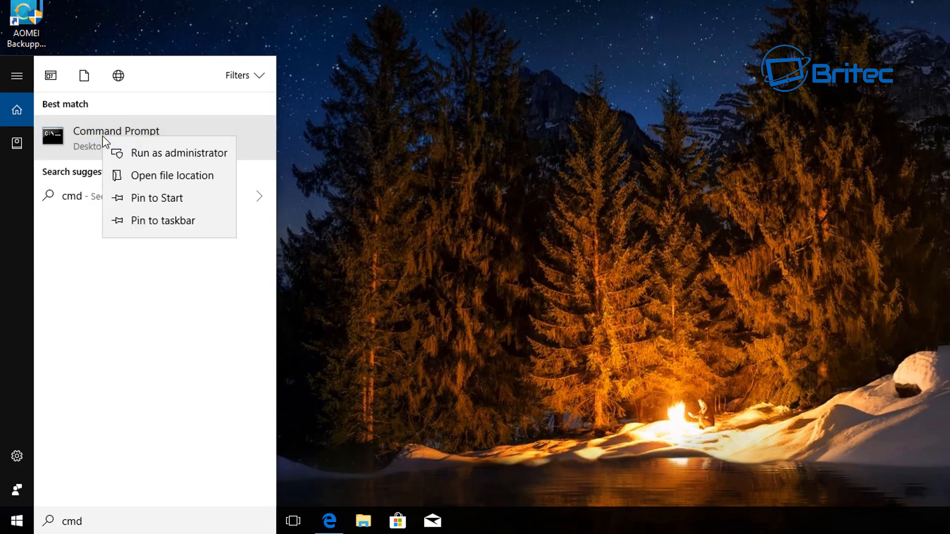
mouse_move(155, 153)
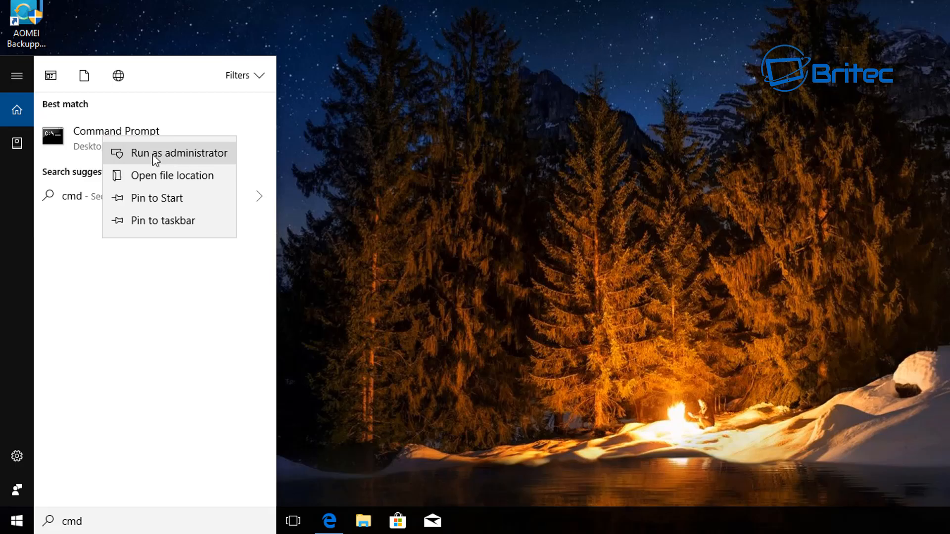
click(178, 153)
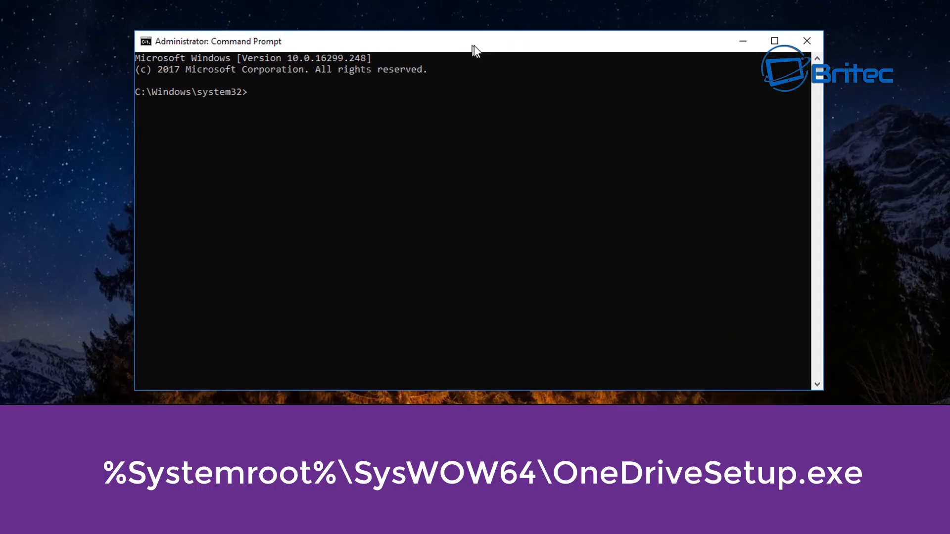
Step: Enter %Systemroot%\SysWOW64\OneDriveSetup.exe at the administrator prompt
text(%Systemroot%\SysWOW64\OneDriveSetup.exe)
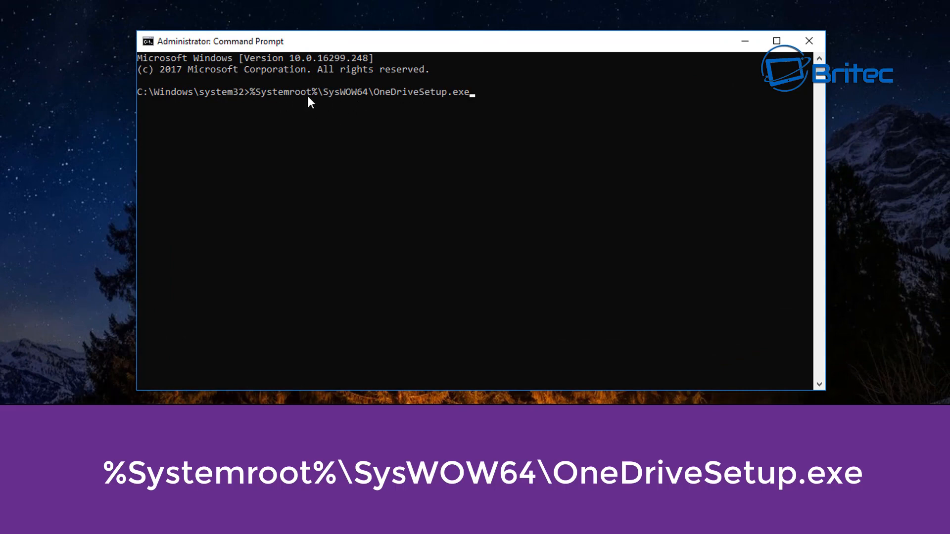
mouse_move(268, 99)
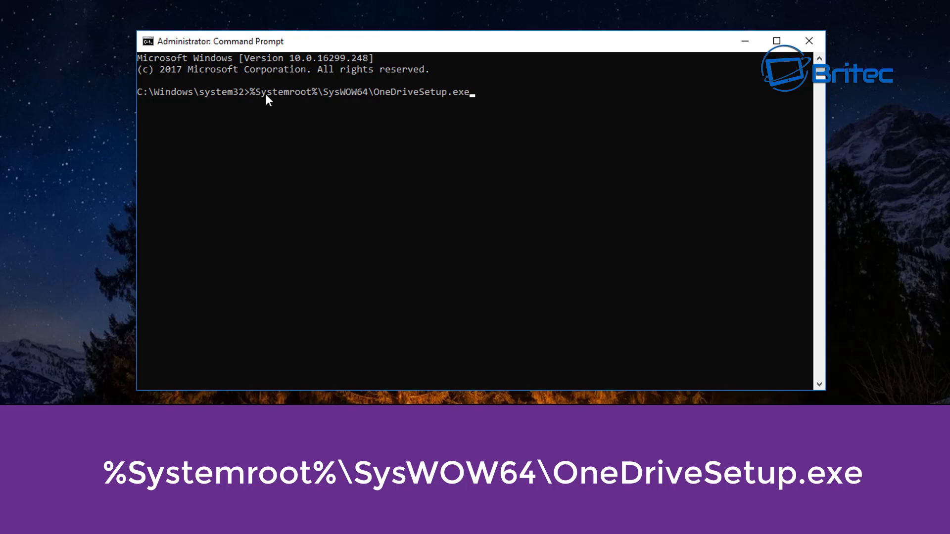
mouse_move(303, 91)
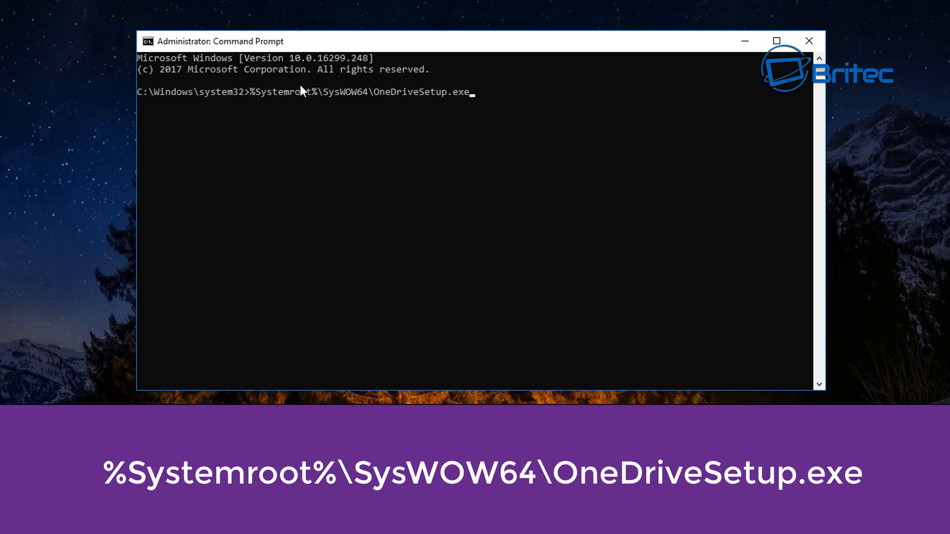
mouse_move(371, 101)
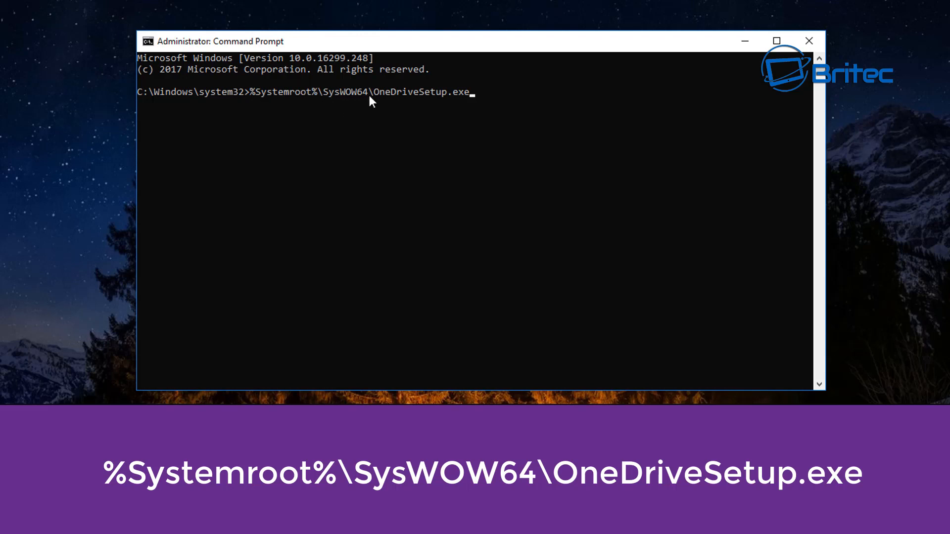
mouse_move(387, 108)
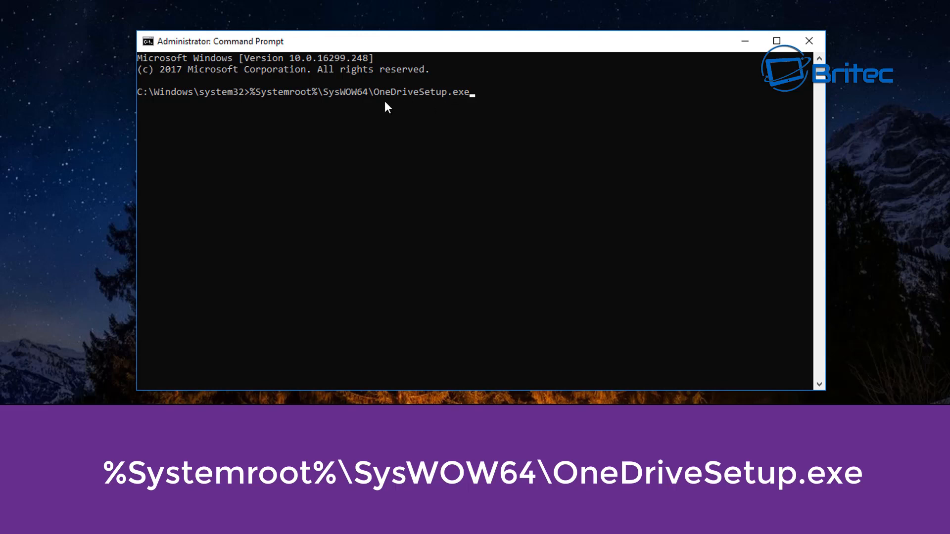
mouse_move(476, 190)
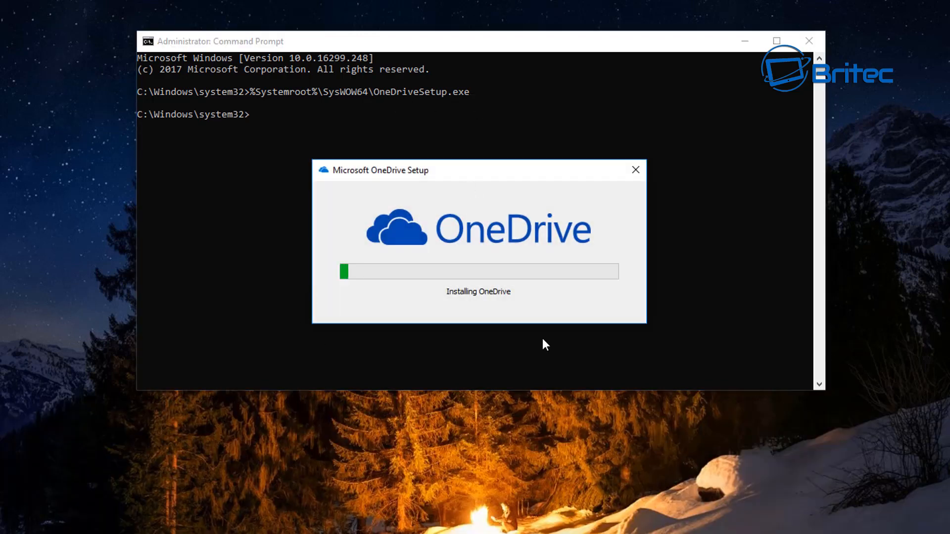
mouse_move(510, 301)
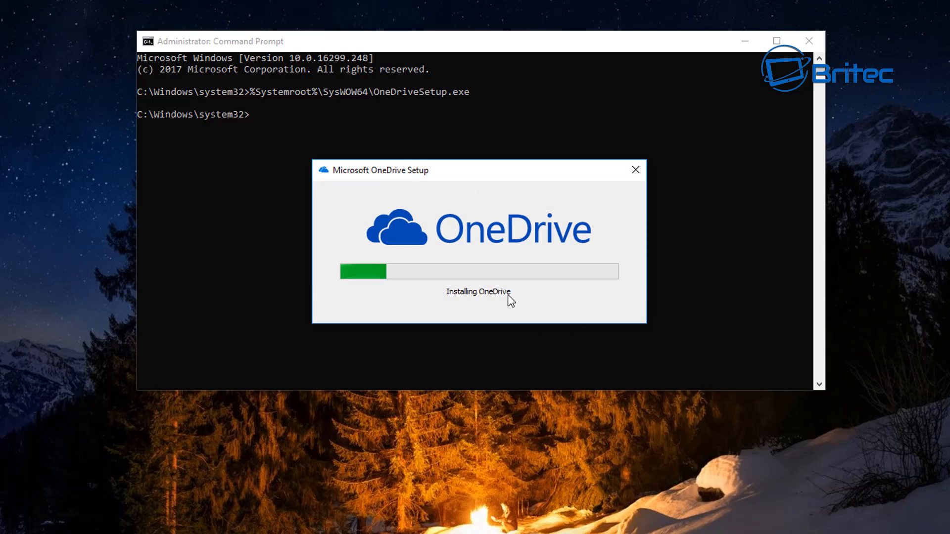
mouse_move(480, 251)
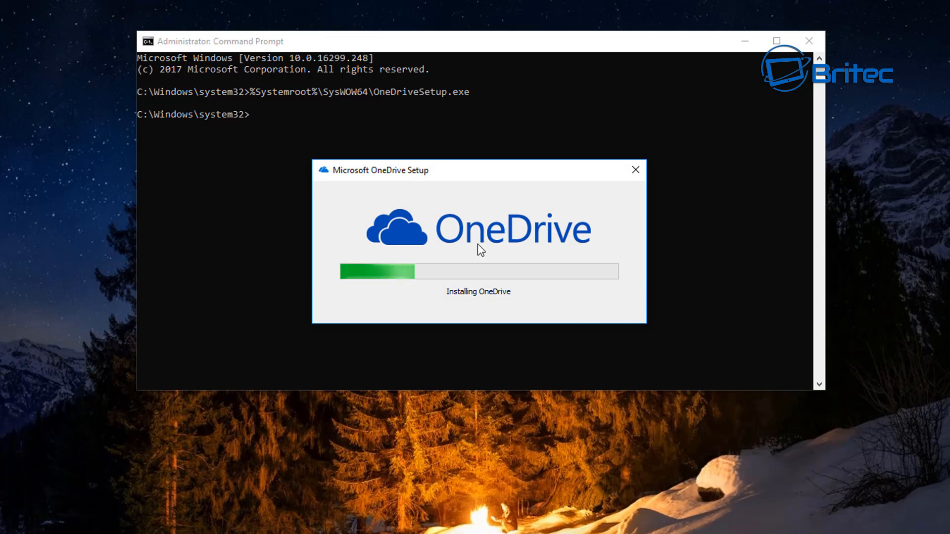
mouse_move(524, 320)
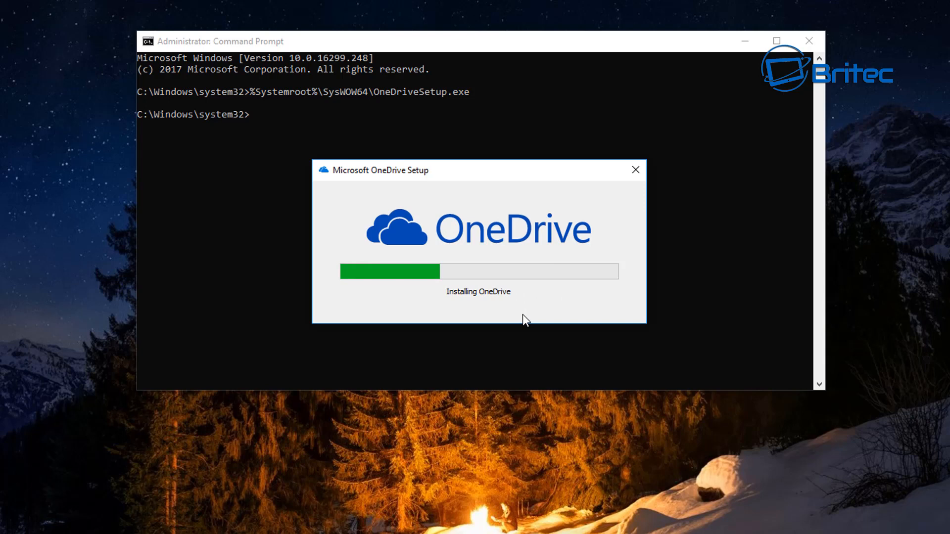
mouse_move(512, 285)
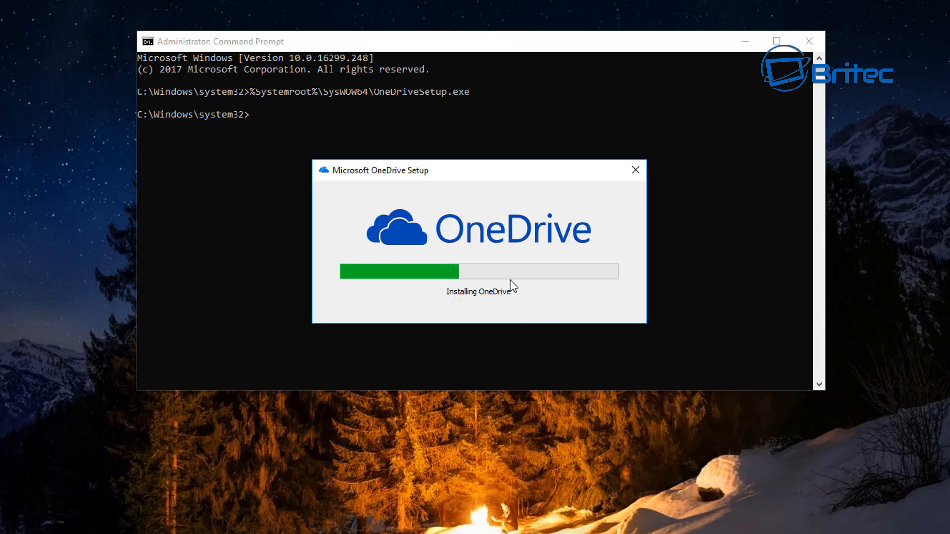
mouse_move(798, 293)
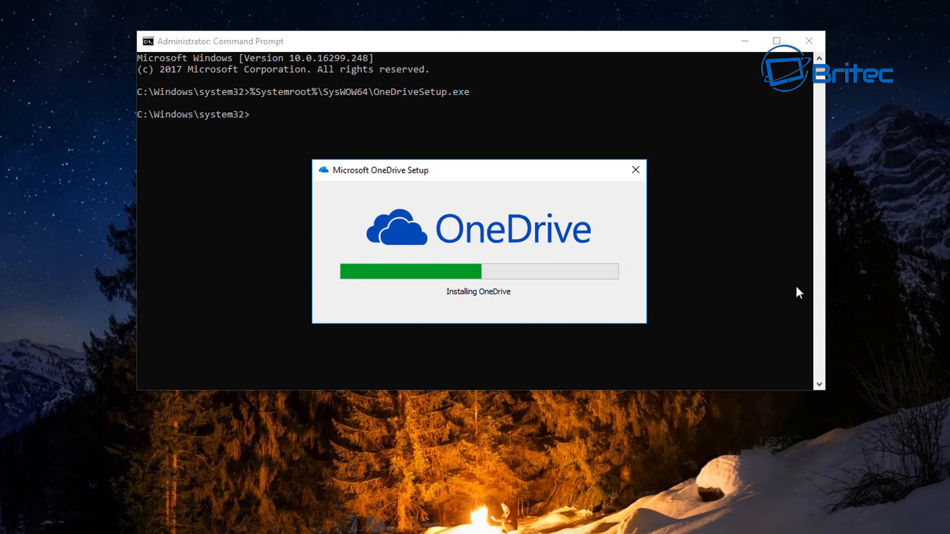
mouse_move(858, 284)
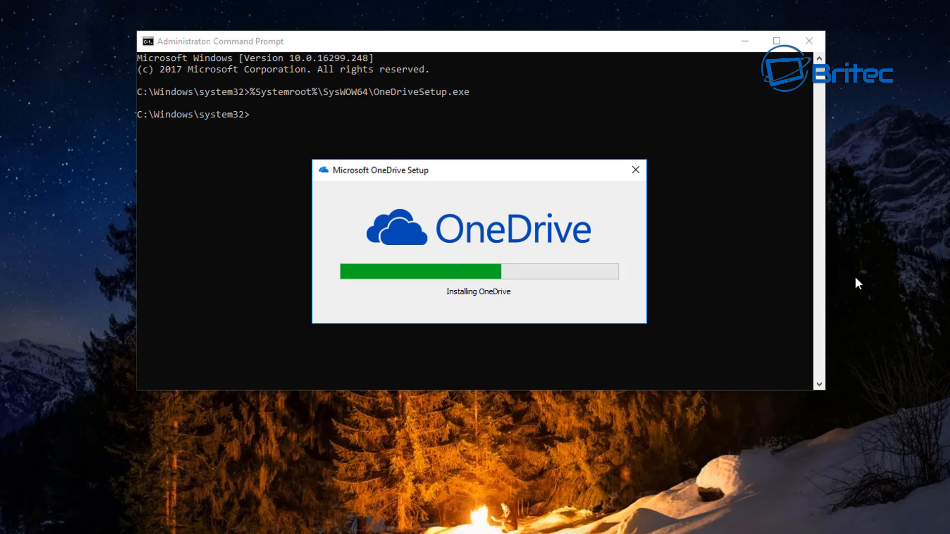
mouse_move(568, 327)
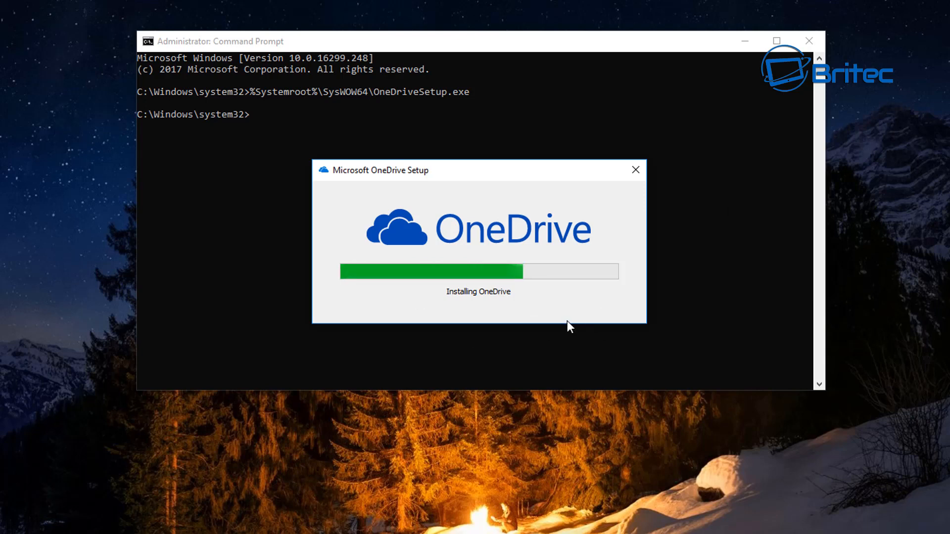
mouse_move(540, 308)
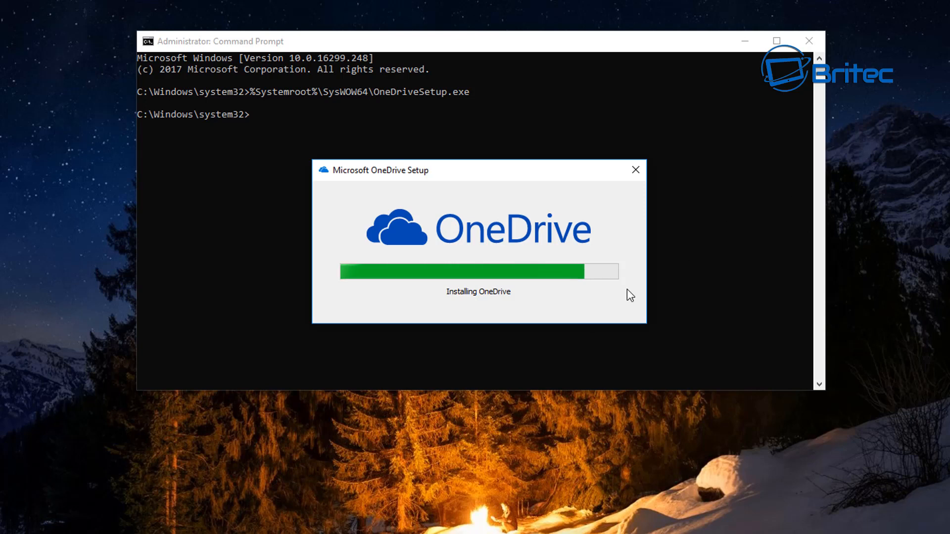
mouse_move(845, 280)
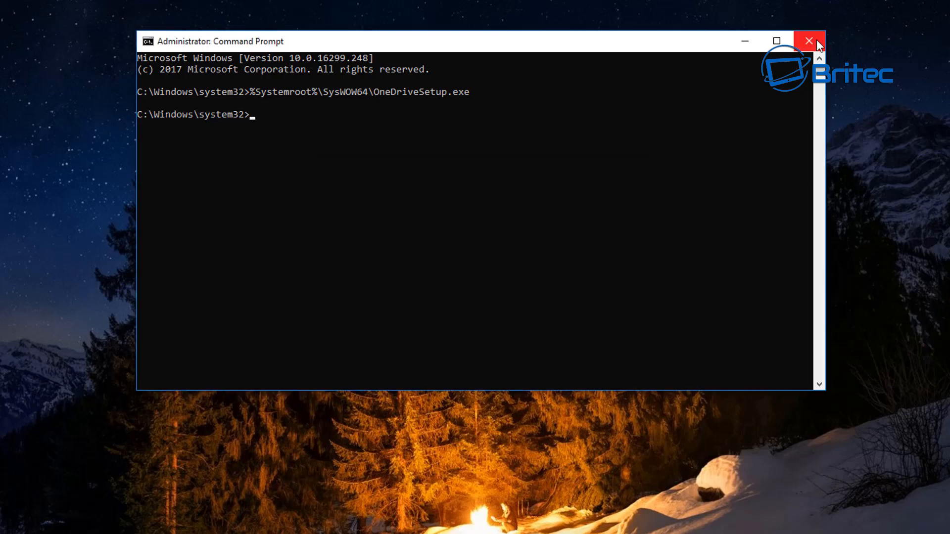
Step: Close the administrator Command Prompt after OneDrive Setup finishes installing
click(808, 40)
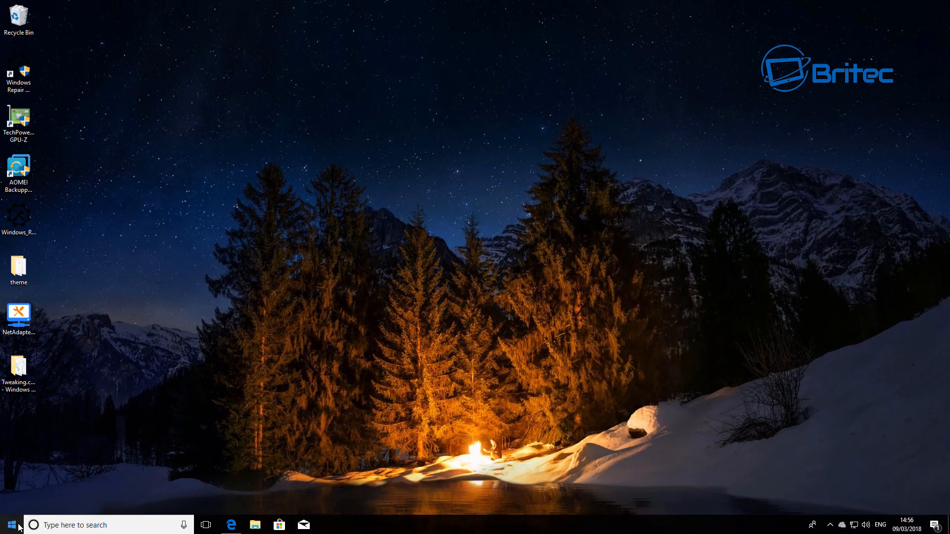
mouse_move(368, 390)
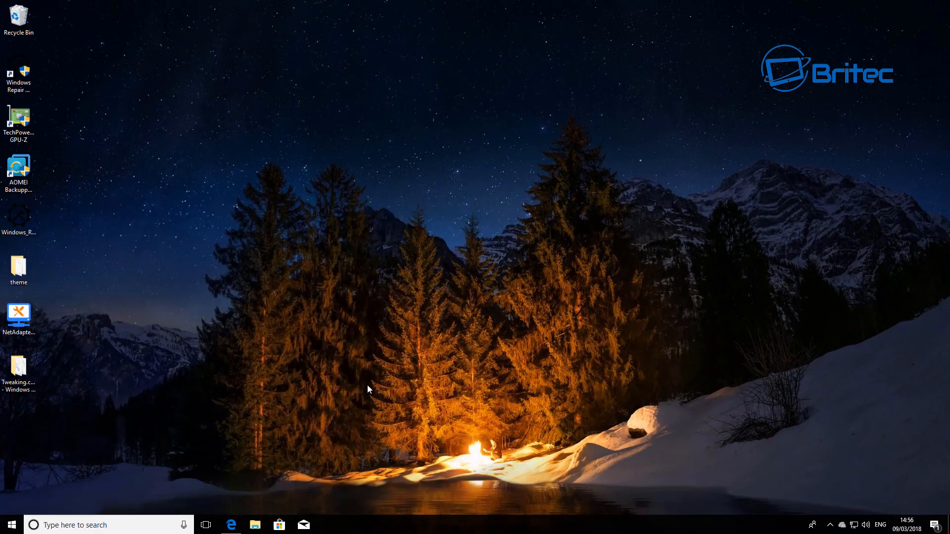
Step: Check the new OneDrive folder is empty, close Explorer, and bring up the Power options
click(254, 524)
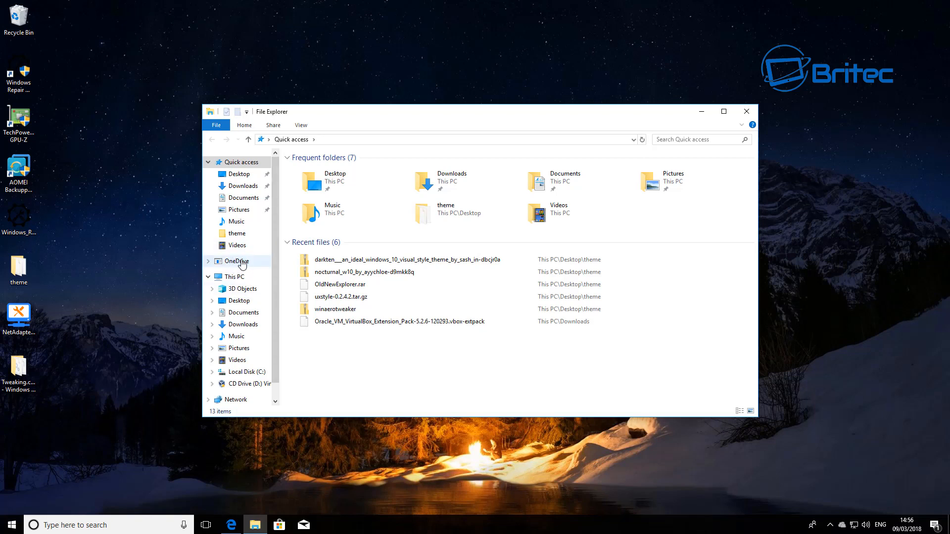
click(236, 261)
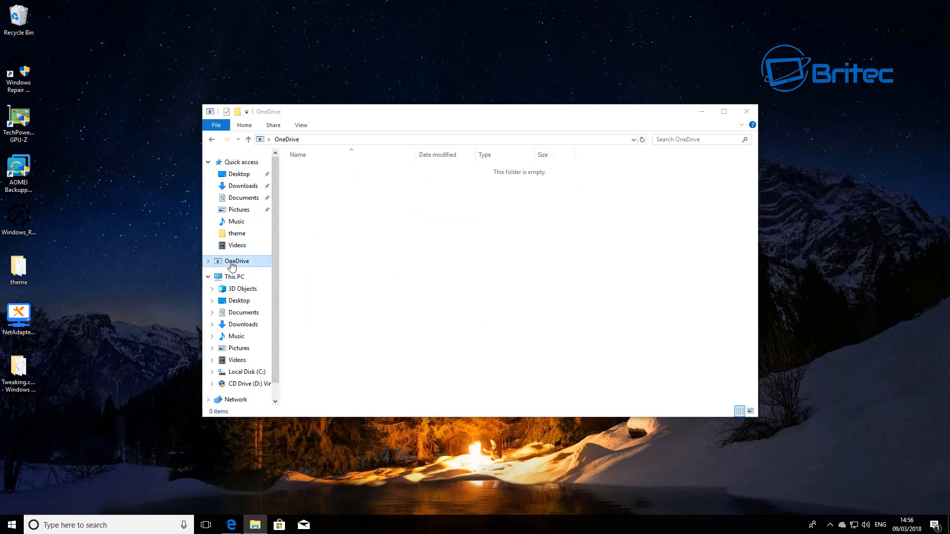
click(746, 112)
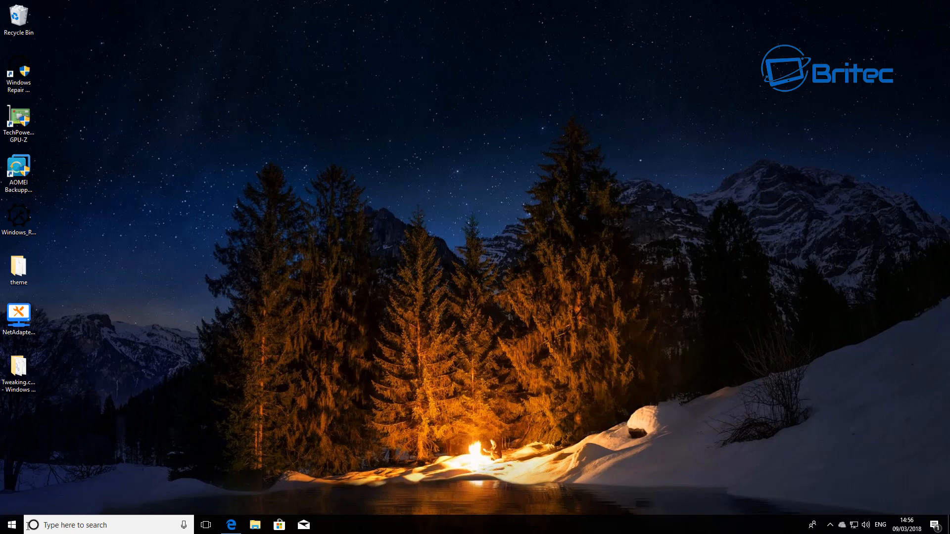
click(9, 524)
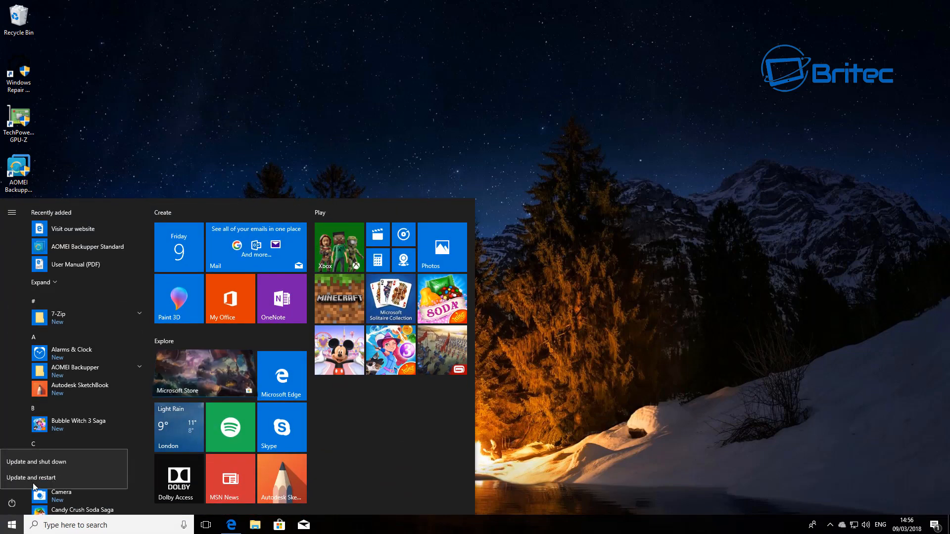
mouse_move(33, 477)
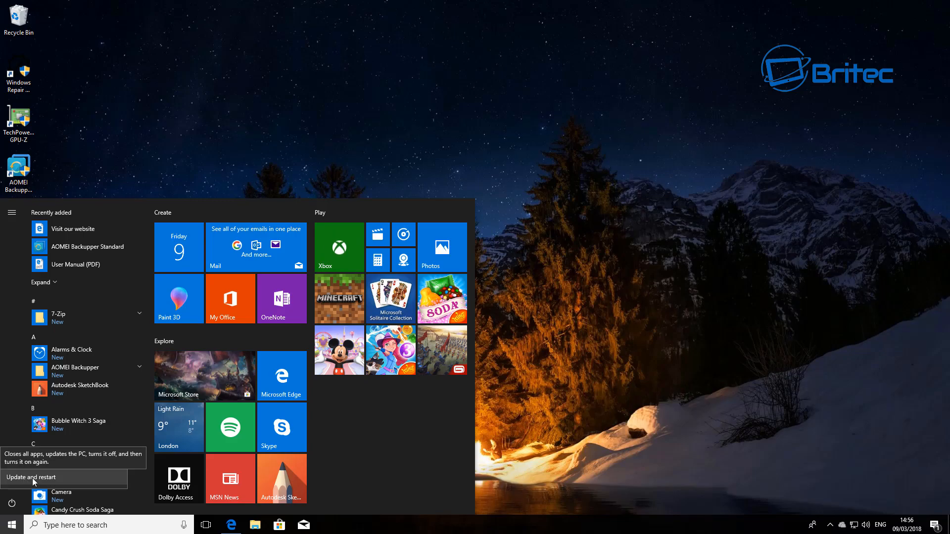
Step: Update and restart the PC, then reopen File Explorer showing OneDrive in the sidebar
click(31, 477)
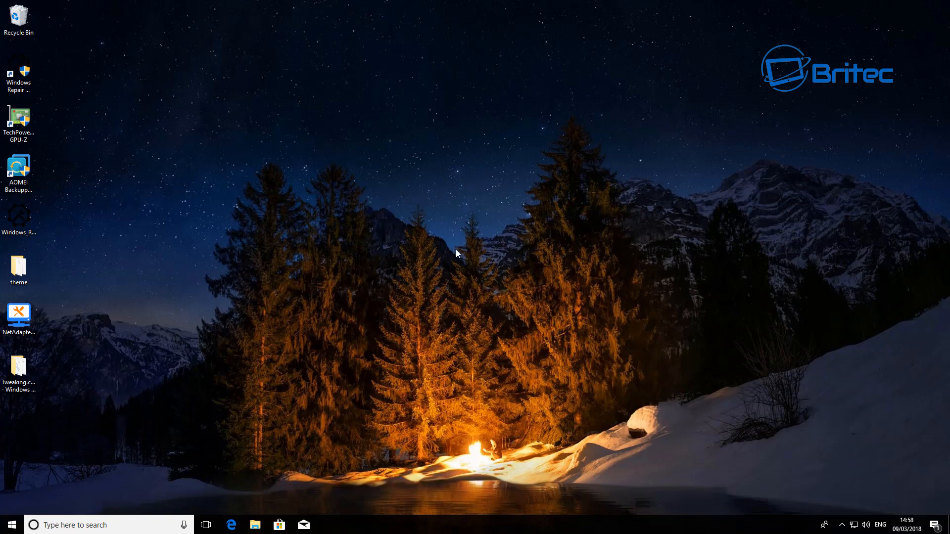
mouse_move(288, 380)
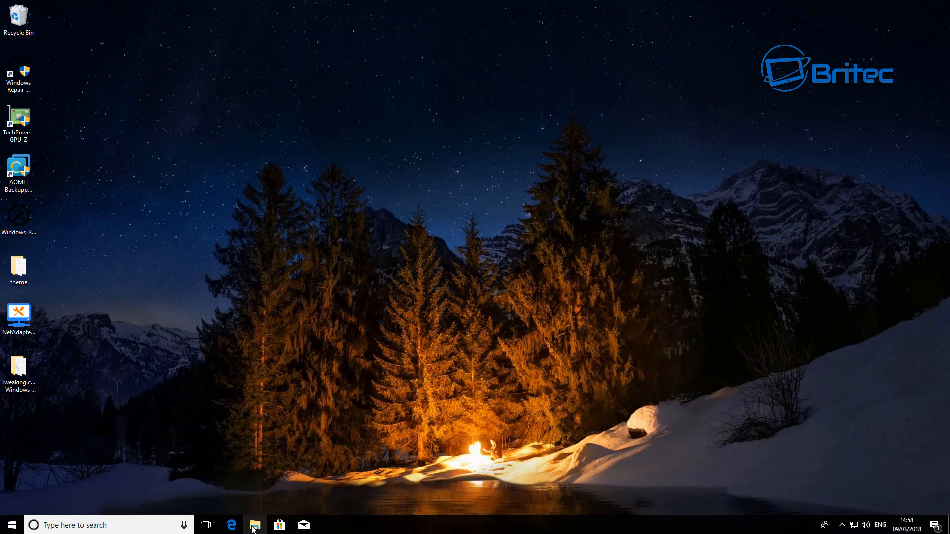
click(254, 524)
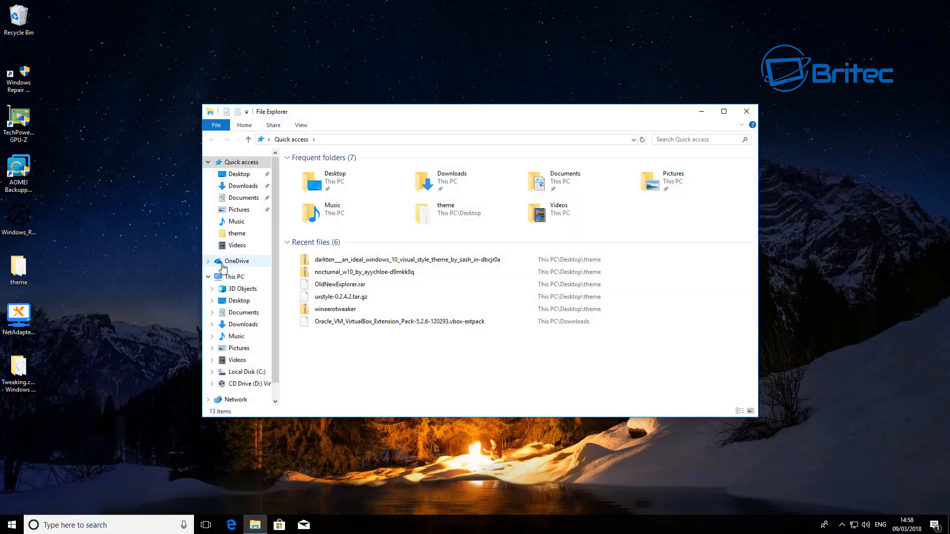
click(723, 111)
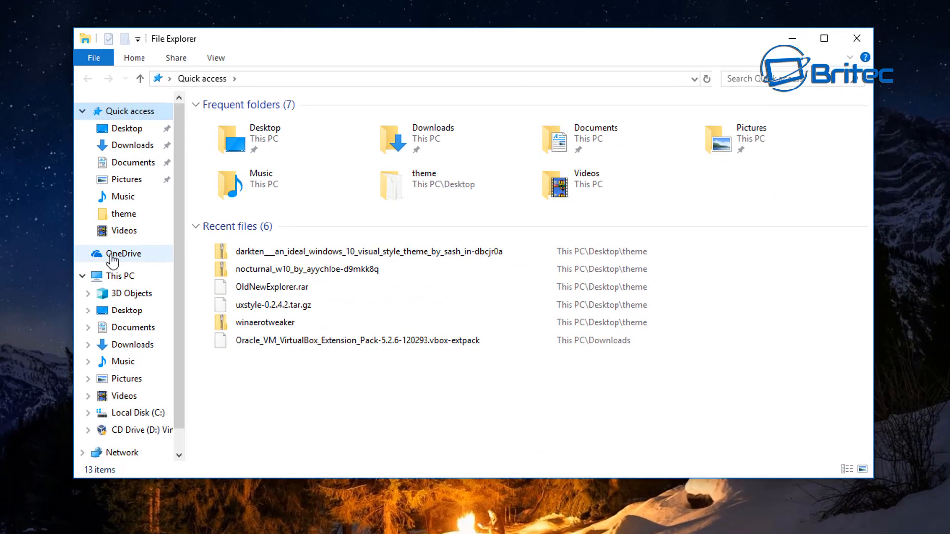
click(123, 253)
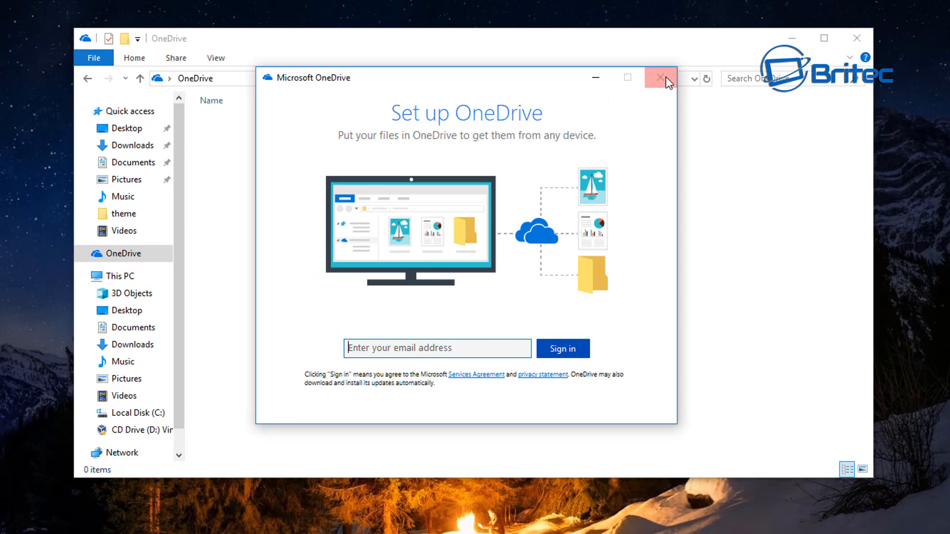
click(660, 78)
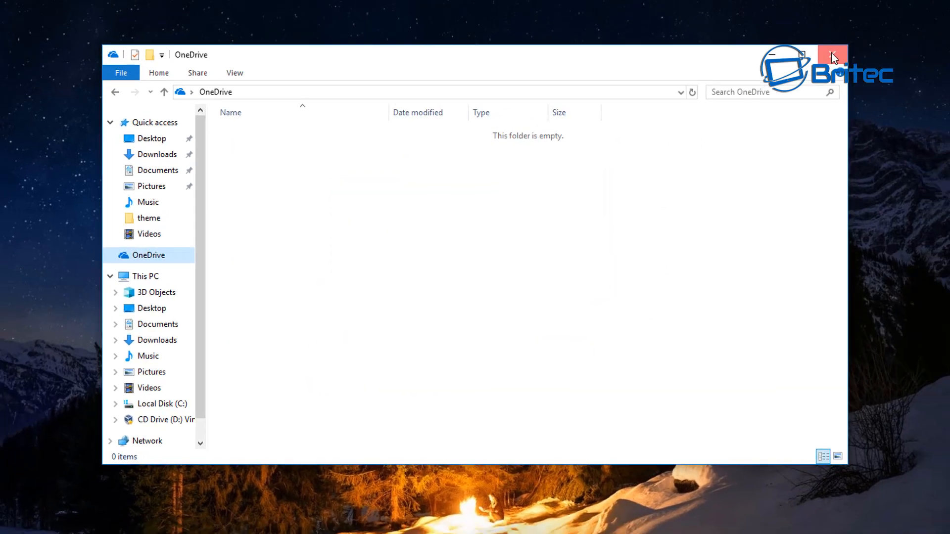
click(832, 54)
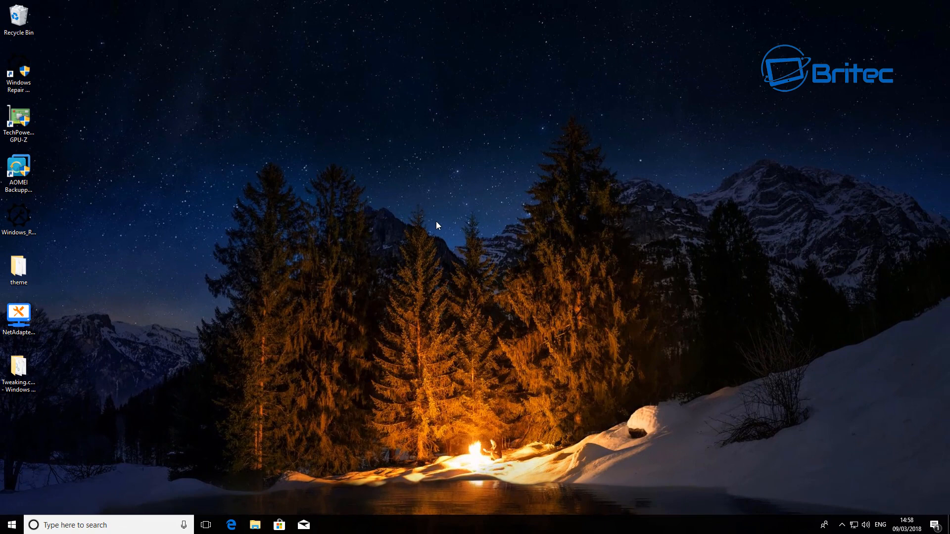
mouse_move(563, 188)
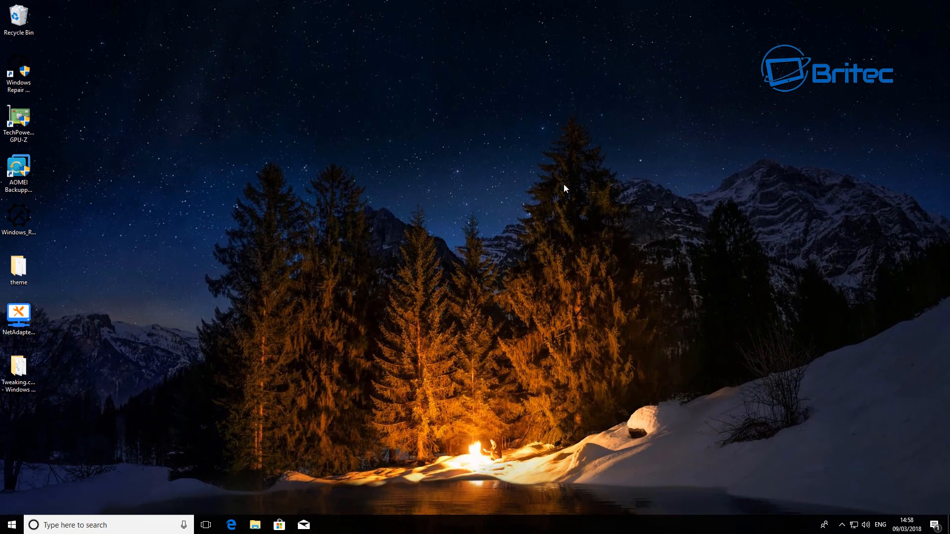
mouse_move(451, 249)
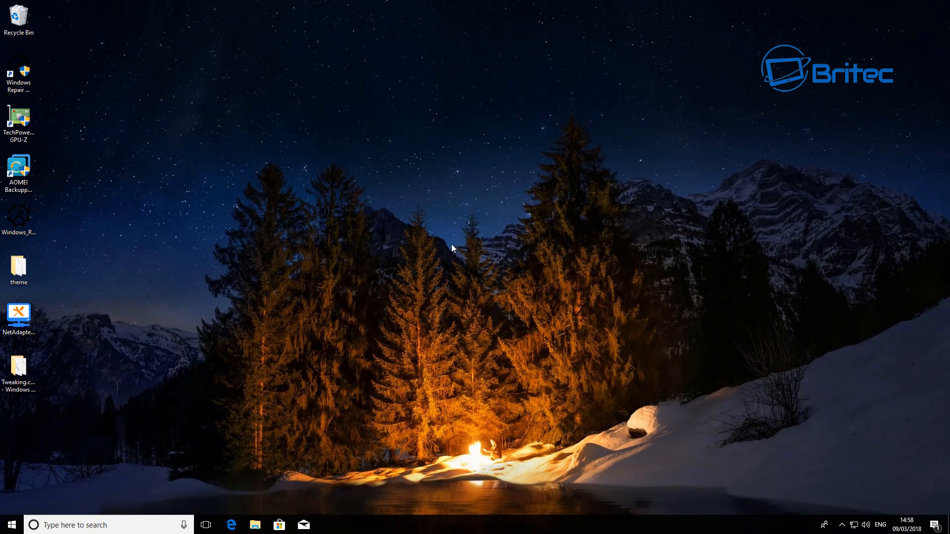
mouse_move(483, 265)
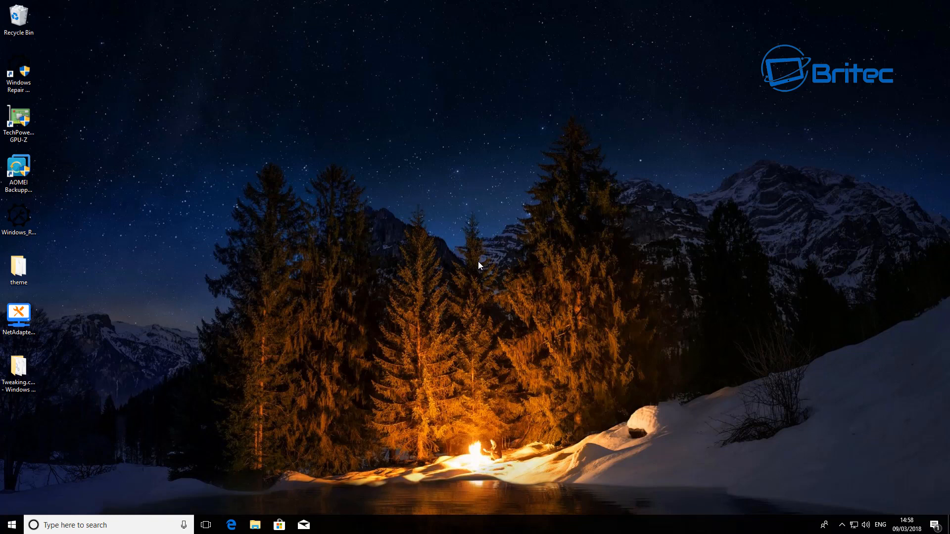
mouse_move(478, 236)
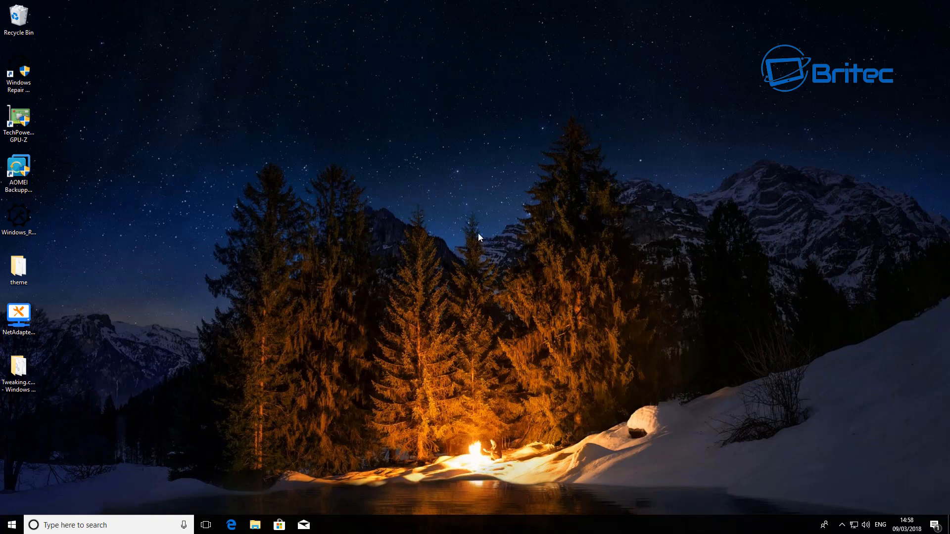
mouse_move(464, 193)
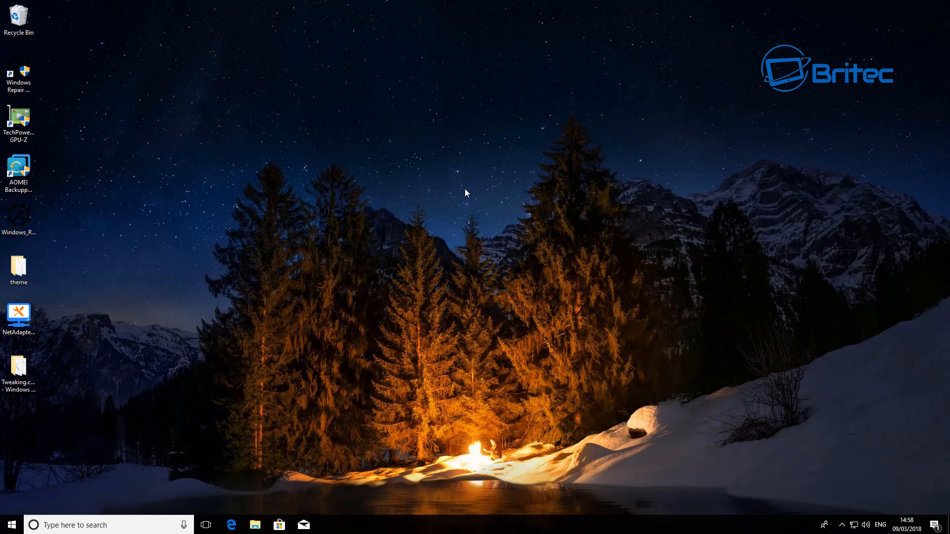
mouse_move(463, 194)
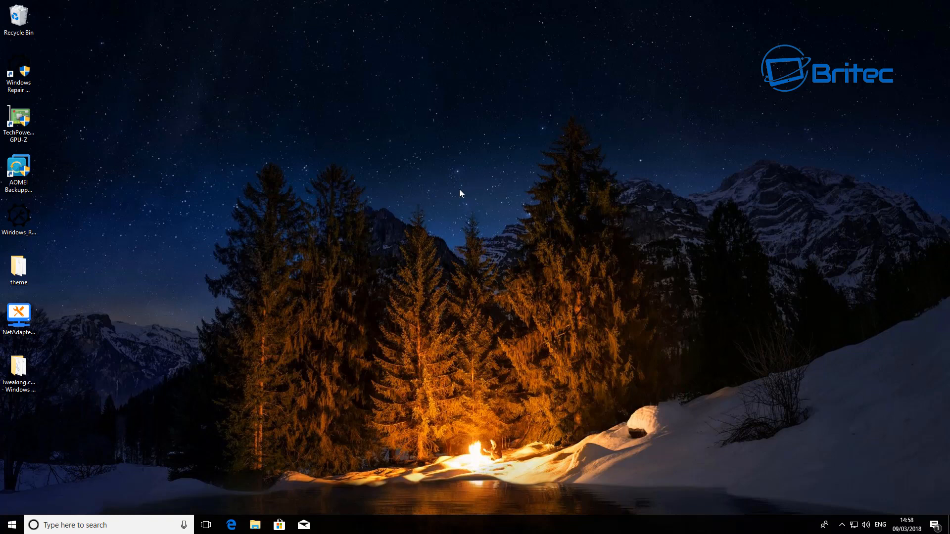
mouse_move(722, 101)
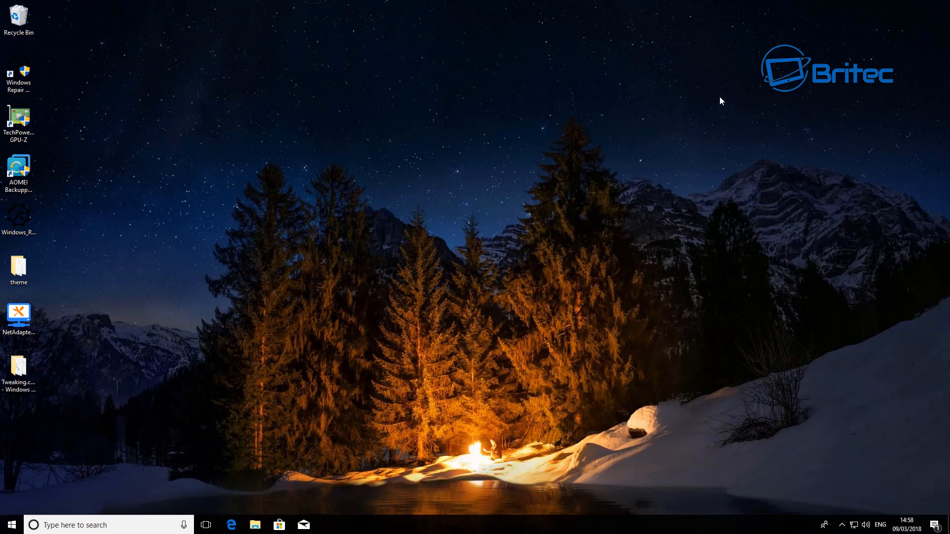
mouse_move(358, 201)
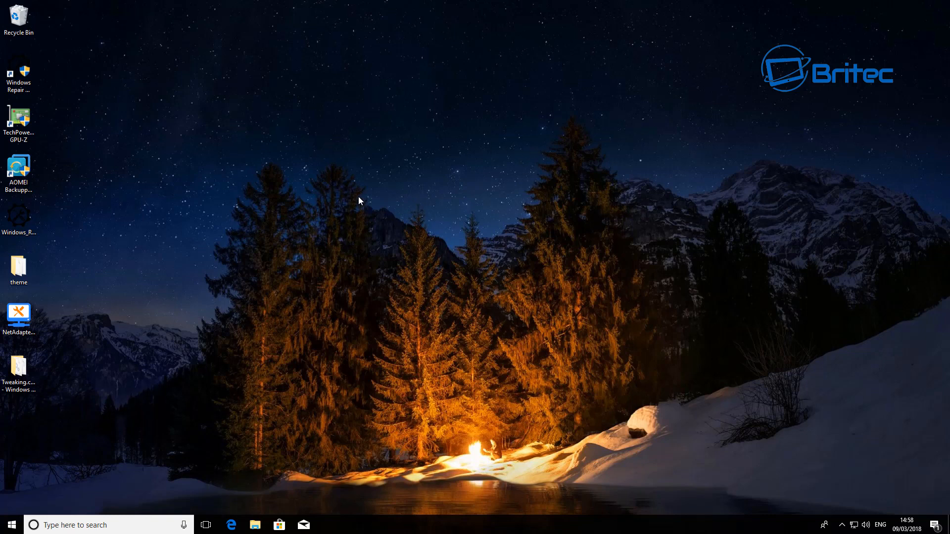
mouse_move(398, 204)
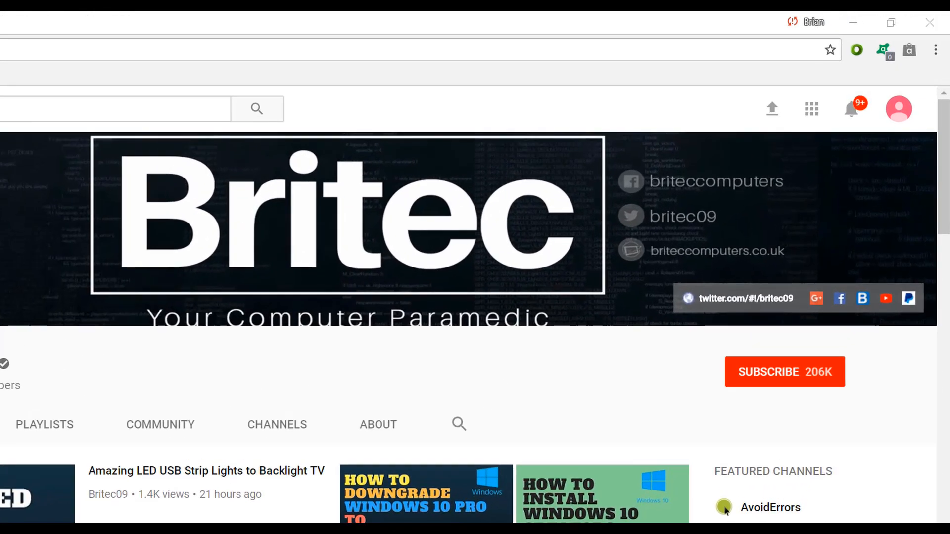
mouse_move(796, 383)
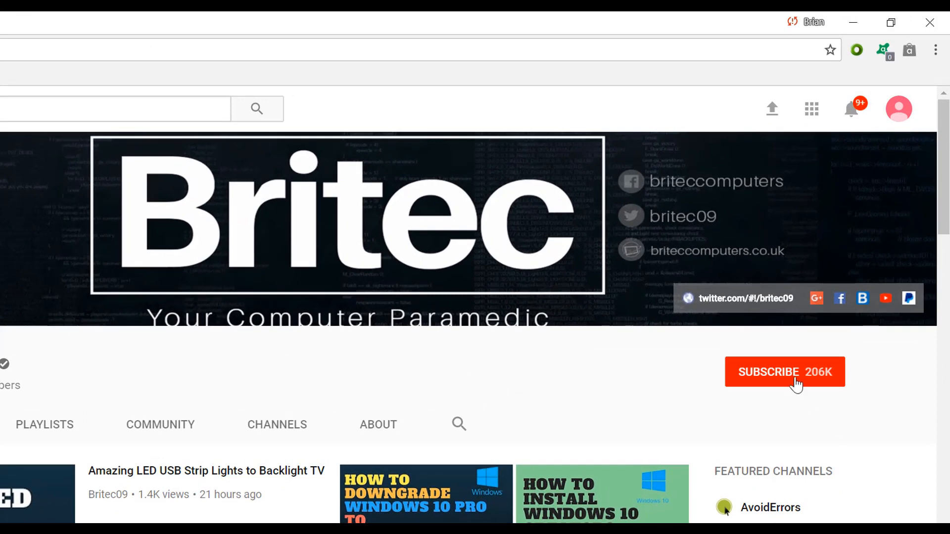
Step: Subscribe to the Britec YouTube channel
click(785, 372)
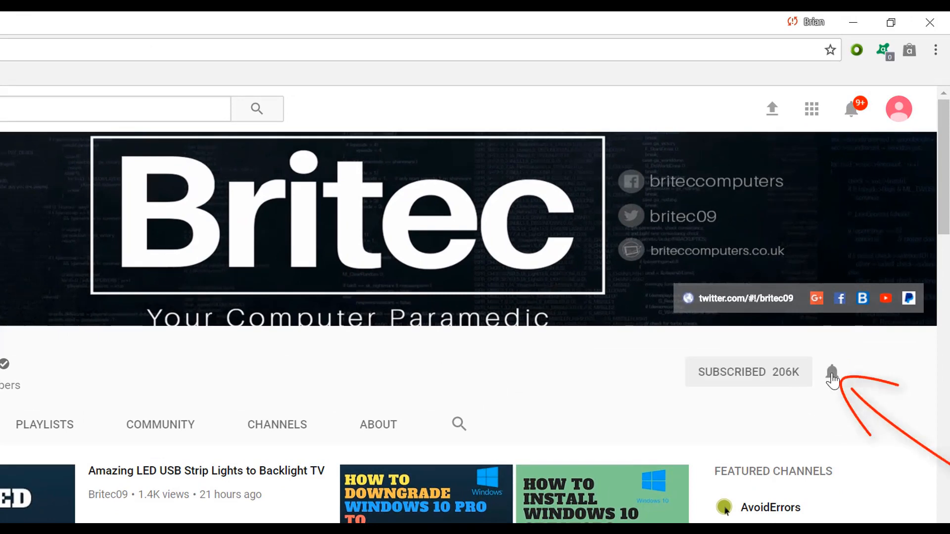
mouse_move(819, 437)
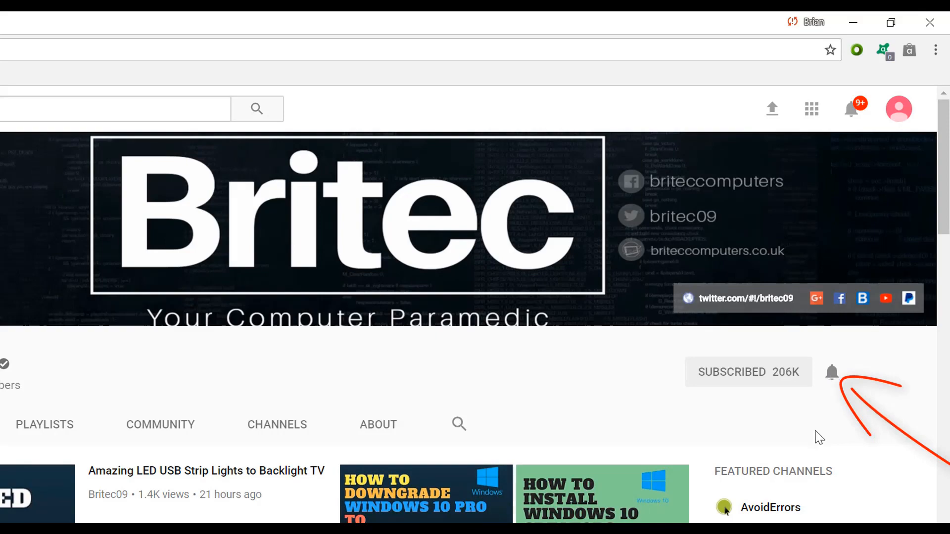
mouse_move(830, 442)
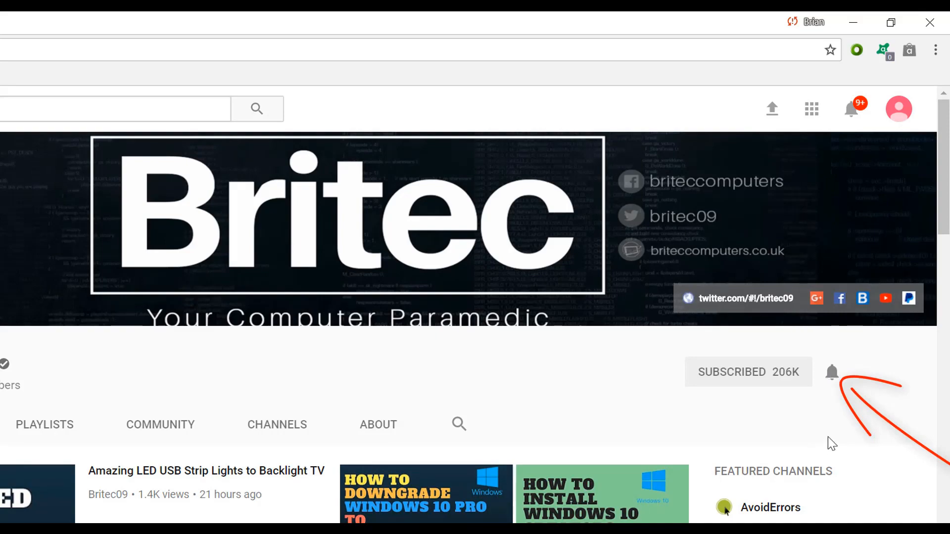